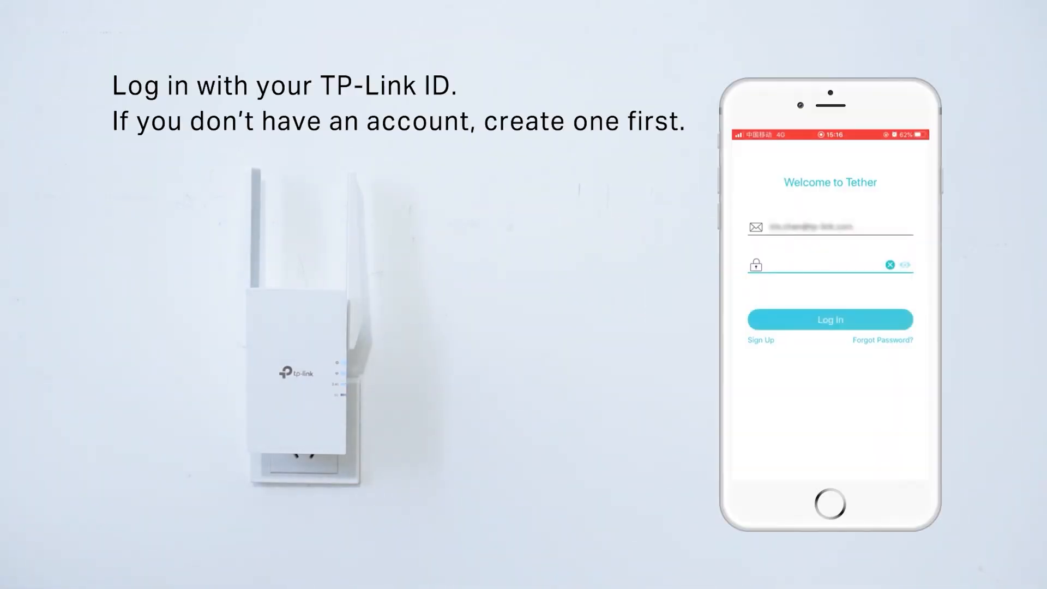
Sign in with the TP-Link ID, join TP-Link_Extender, and create a local management password.
{"action": "left_click", "coordinate": [830, 319]}
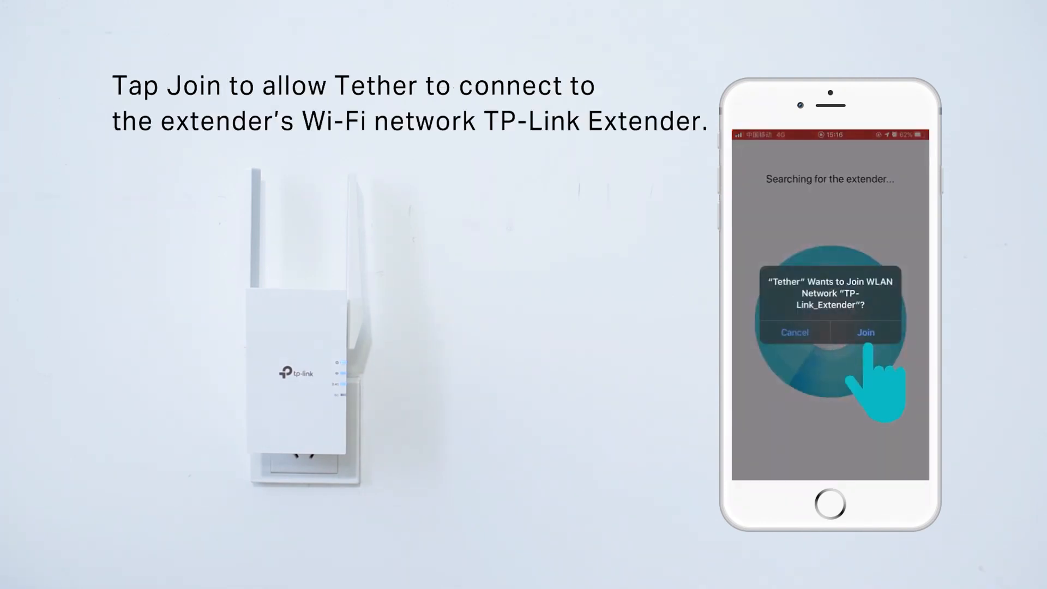
{"action": "left_click", "coordinate": [865, 332]}
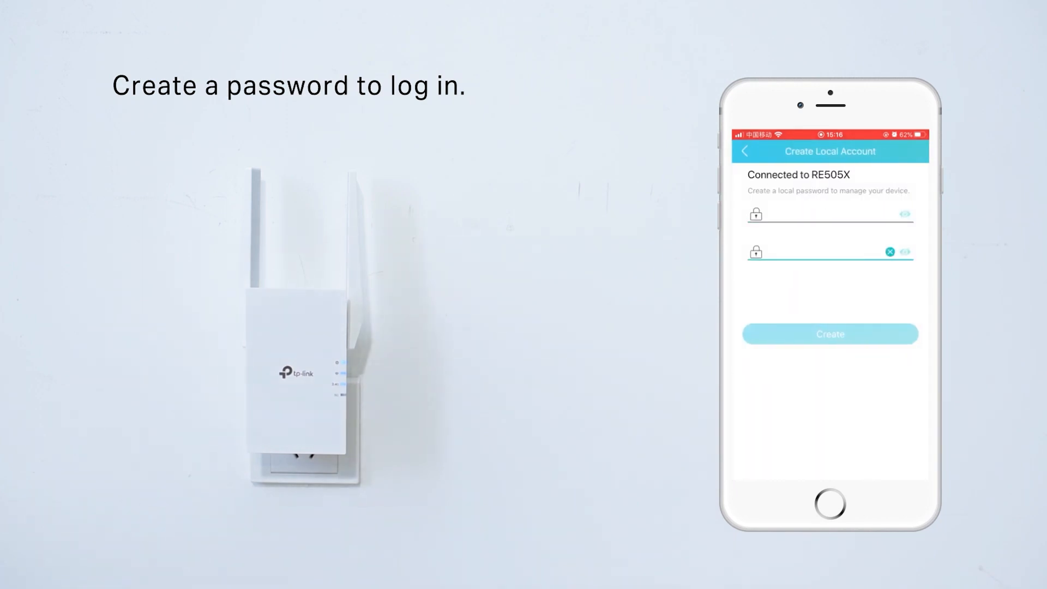
{"action": "left_click", "coordinate": [830, 333]}
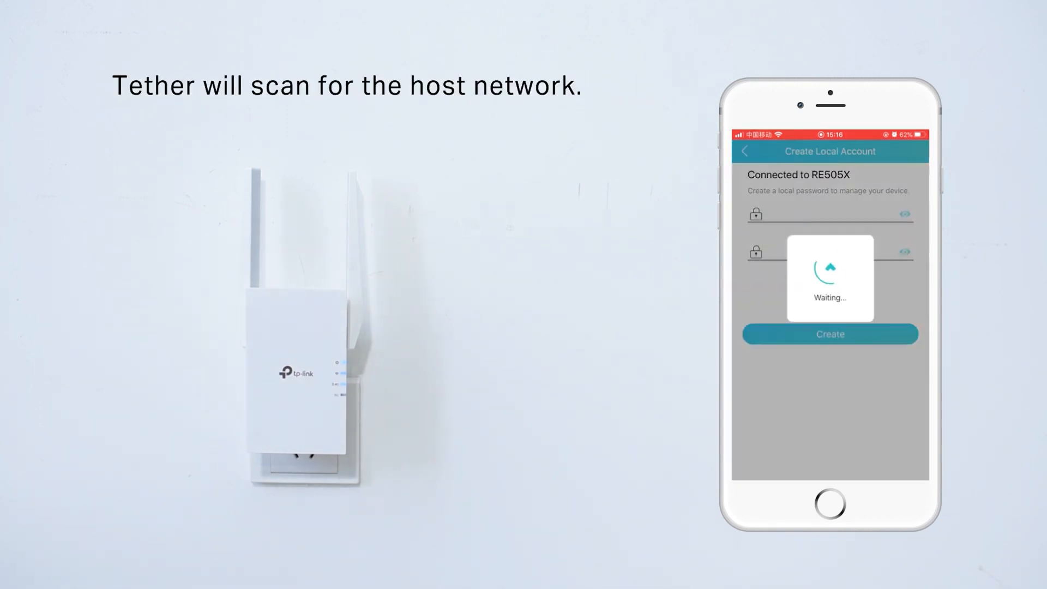
{"action": "left_click", "coordinate": [830, 334]}
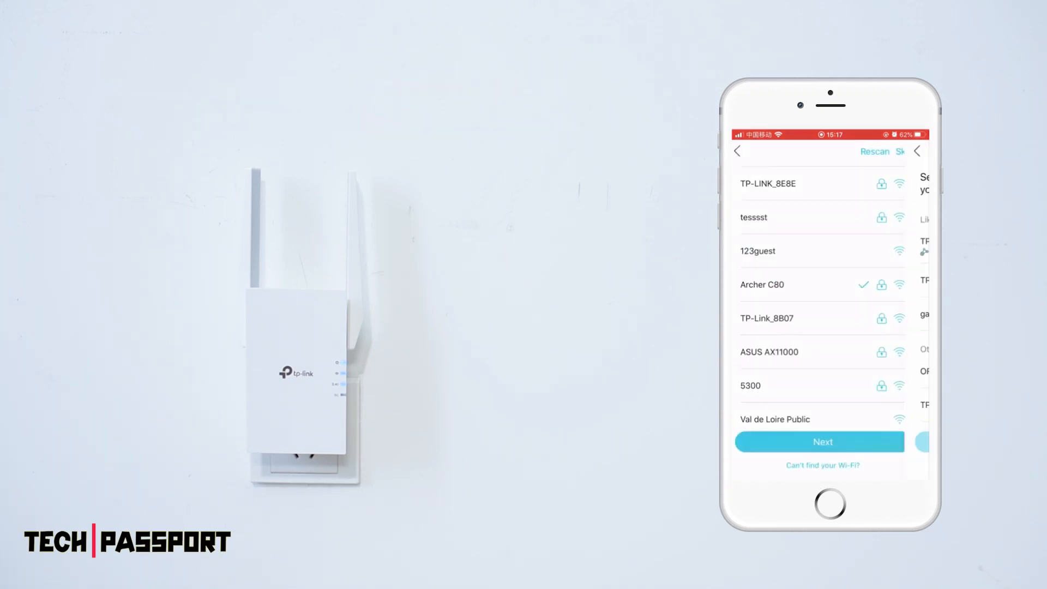
Pick Archer C80 as host and confirm extended names home and home_ext_5.
{"action": "left_click", "coordinate": [823, 441]}
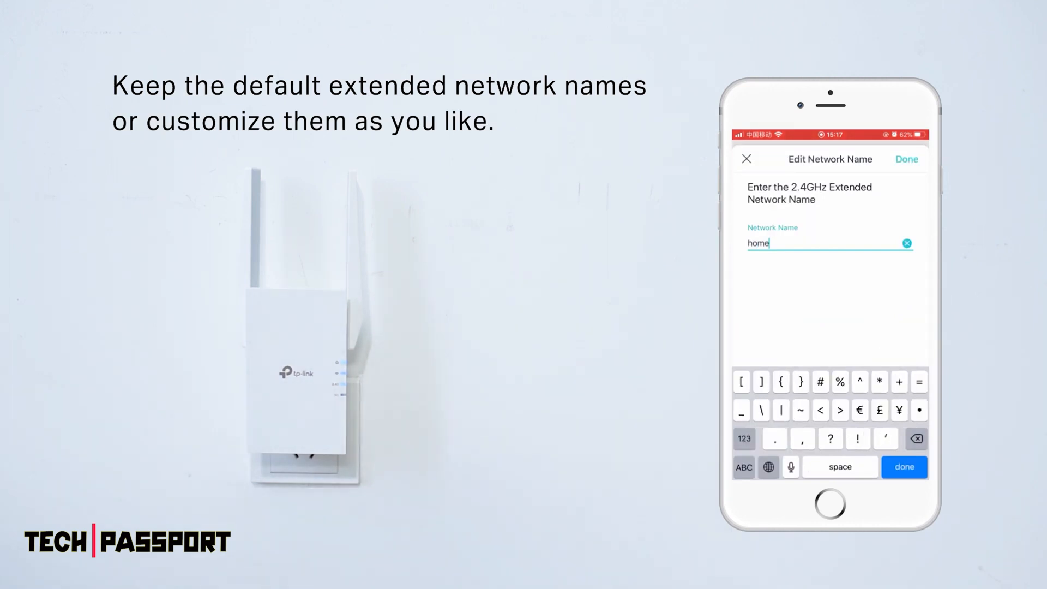
{"action": "left_click", "coordinate": [906, 158]}
{"action": "type", "text": "home_ext_5"}
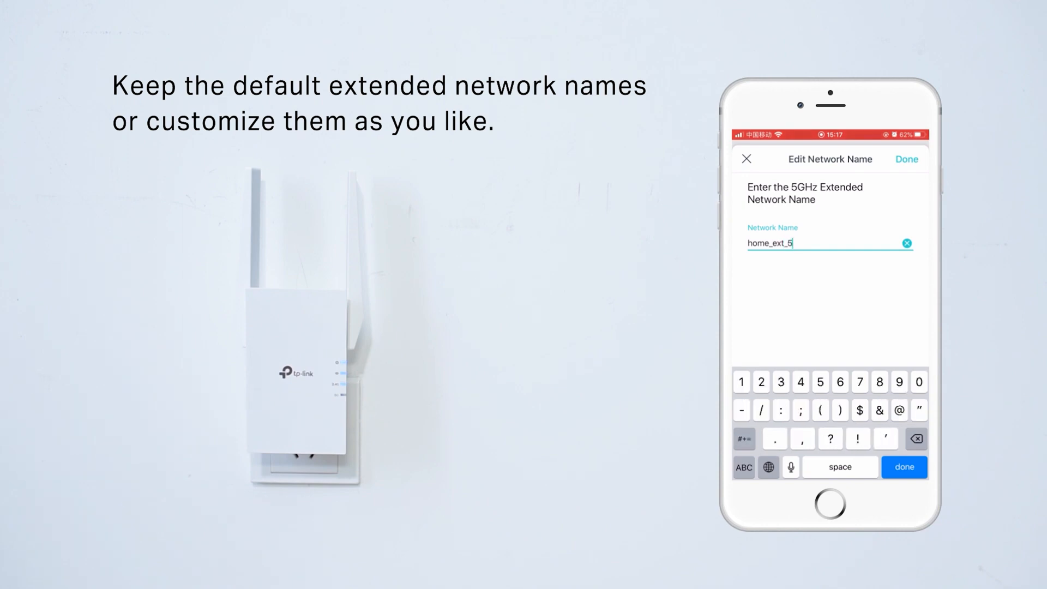
{"action": "left_click", "coordinate": [907, 158]}
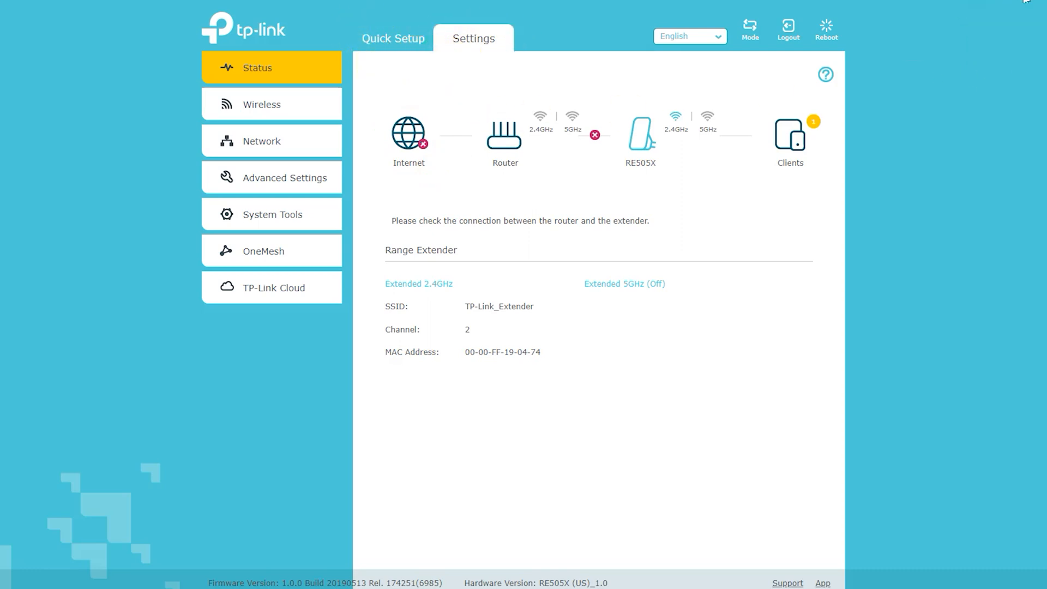
Run Quick Setup with hosts TP-Link_Device_1 and TP-Link_Device_9, accepting the _EXT extended names.
{"action": "left_click", "coordinate": [393, 38]}
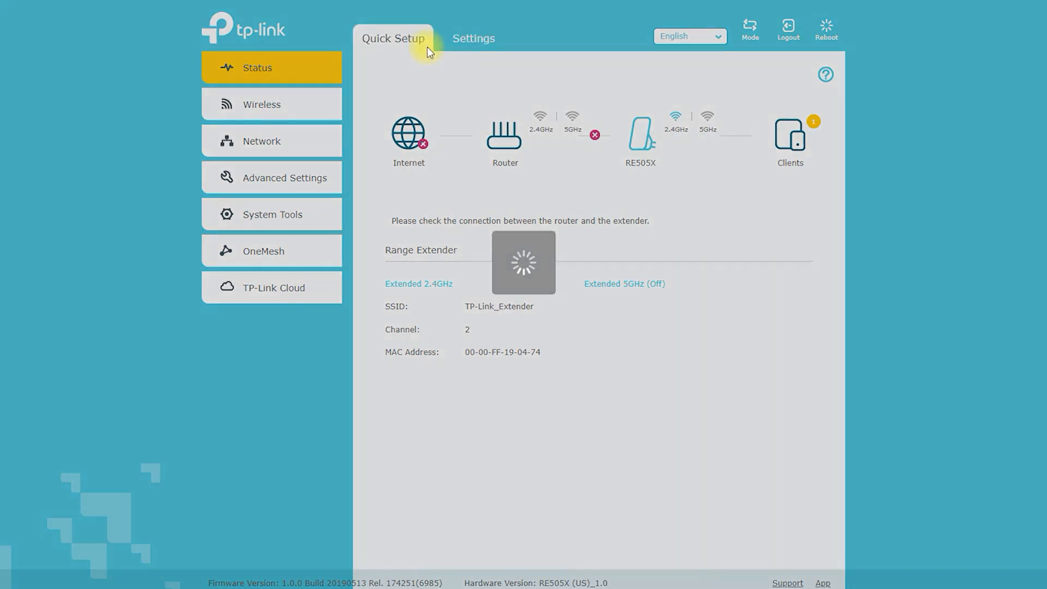
{"action": "left_click", "coordinate": [393, 38]}
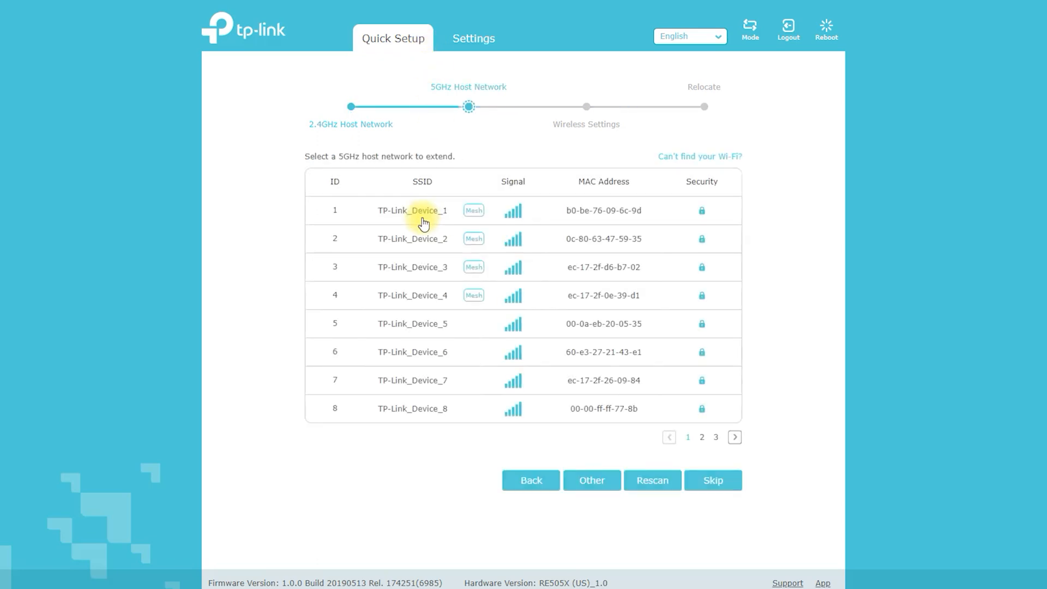
{"action": "left_click", "coordinate": [412, 210]}
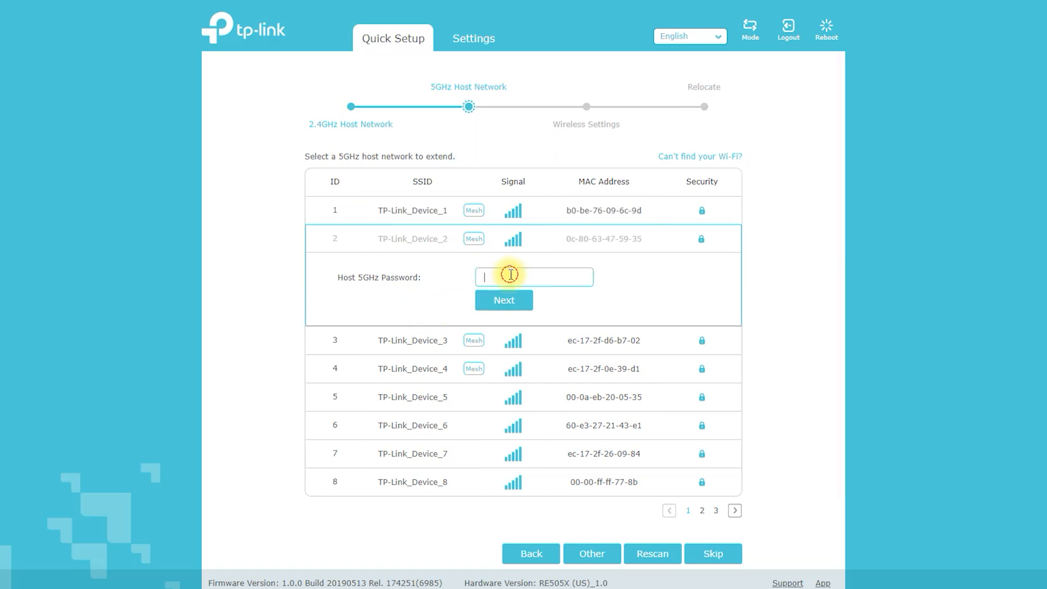
{"action": "scroll", "scroll_direction": "down", "scroll_amount": 3}
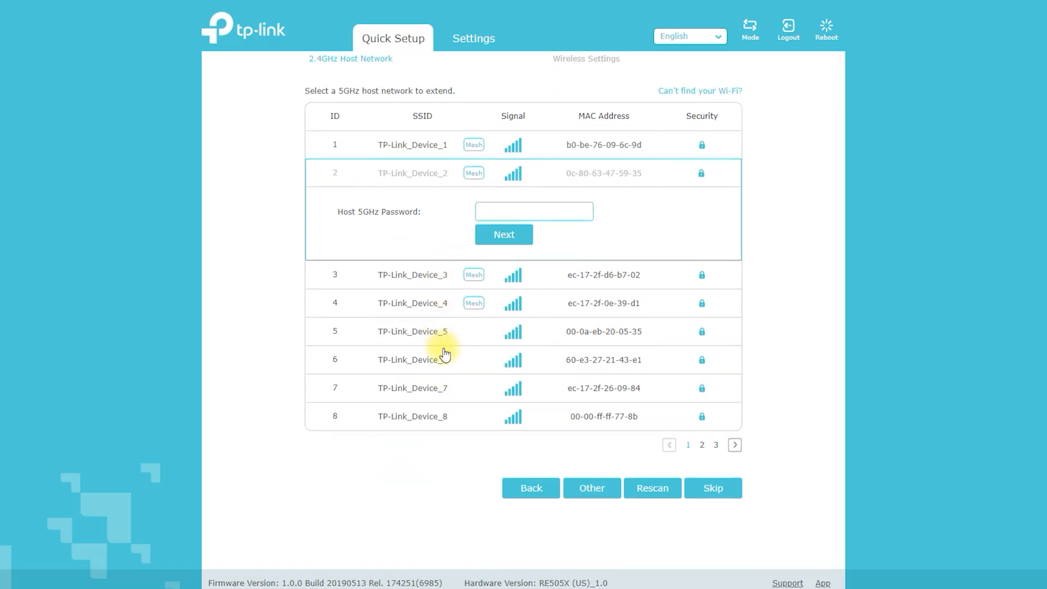
{"action": "left_click", "coordinate": [734, 437]}
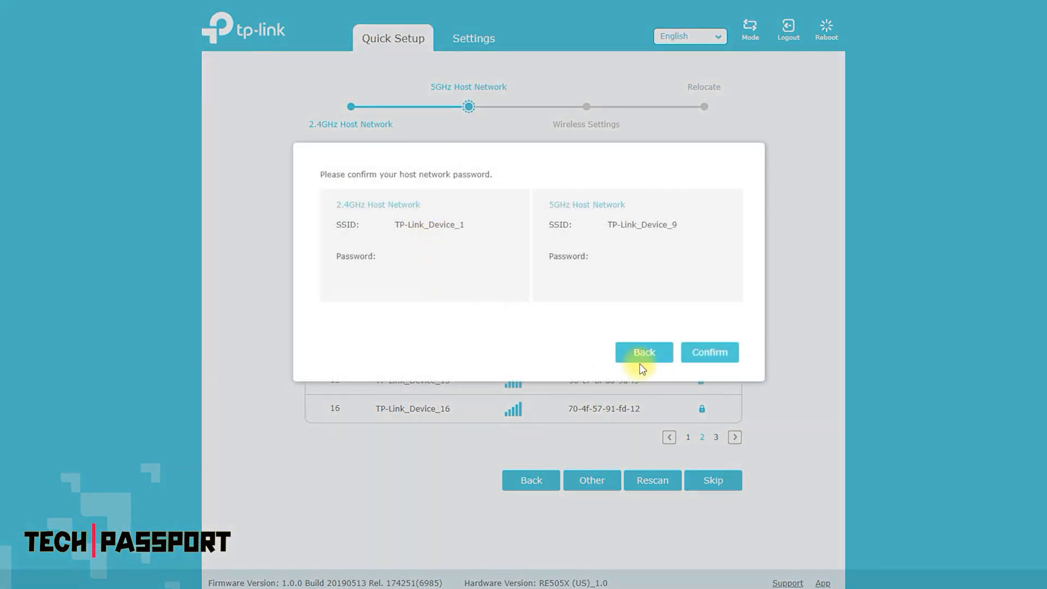
{"action": "left_click", "coordinate": [708, 352]}
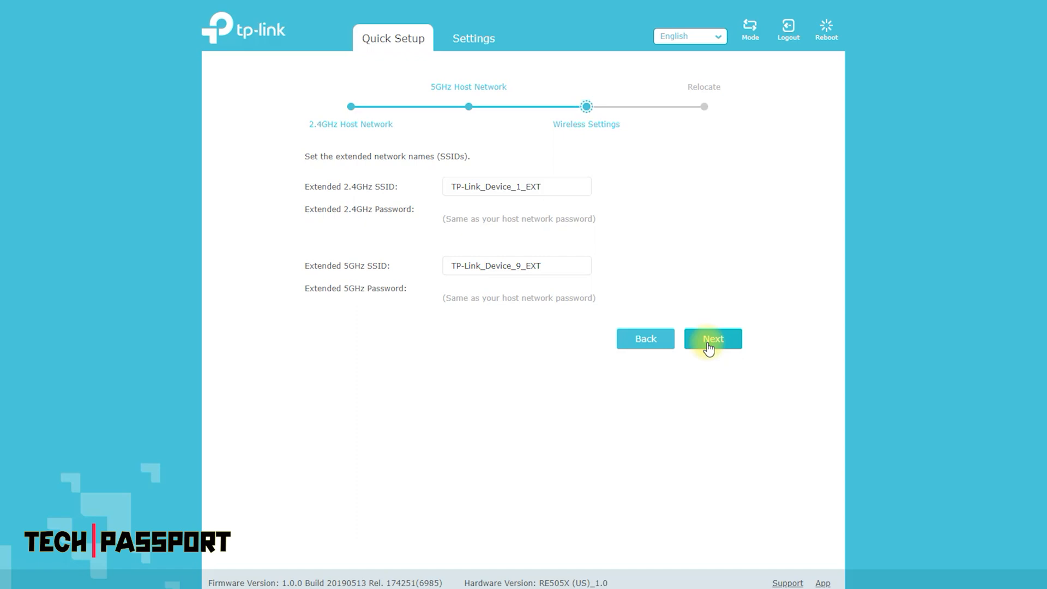
{"action": "left_click", "coordinate": [712, 338]}
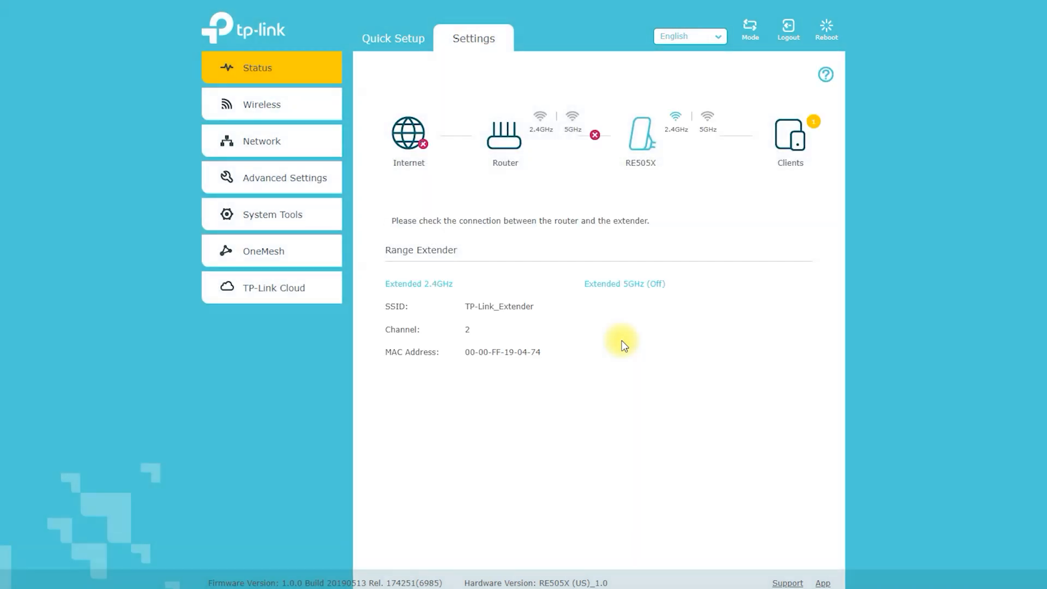
{"action": "mouse_move", "coordinate": [622, 346]}
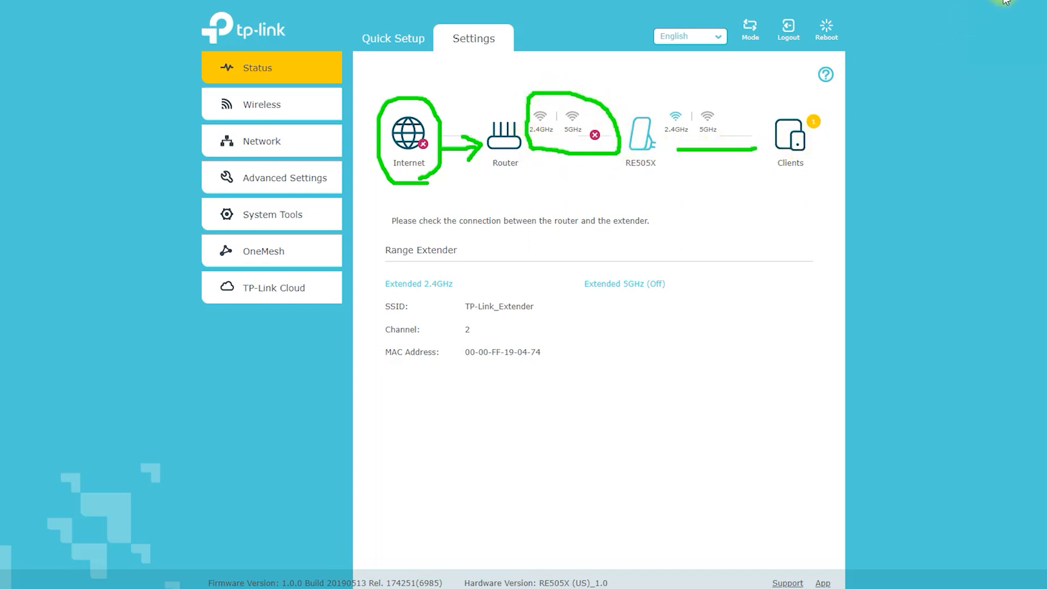
Show the connected clients list: one wired device, TP-Link_Device_1.
{"action": "left_click", "coordinate": [790, 136]}
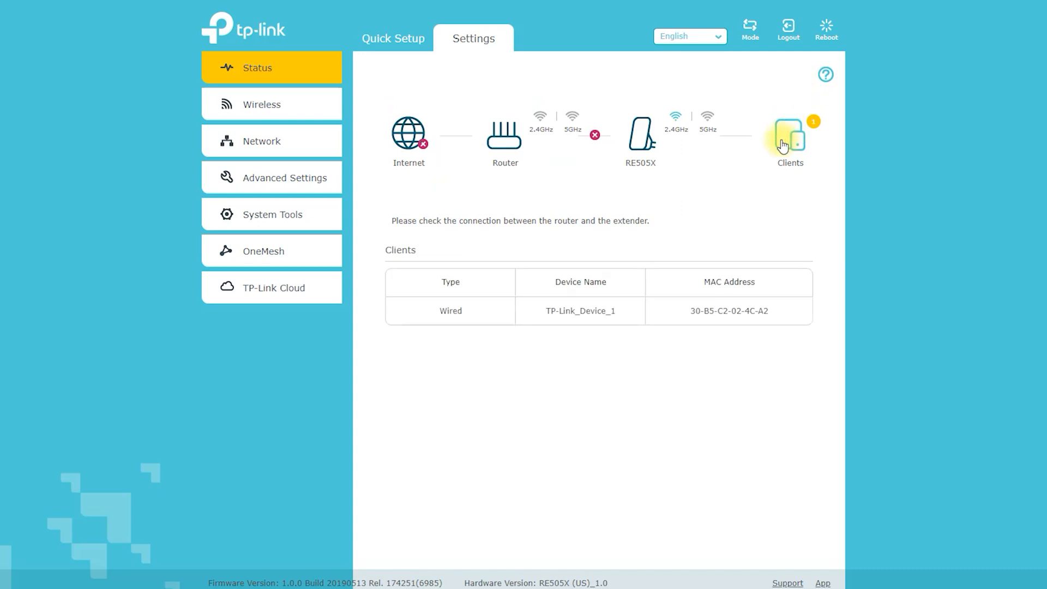
Browse the Wireless Connect to Network and Extended Network pages, then Network settings.
{"action": "left_click", "coordinate": [261, 104]}
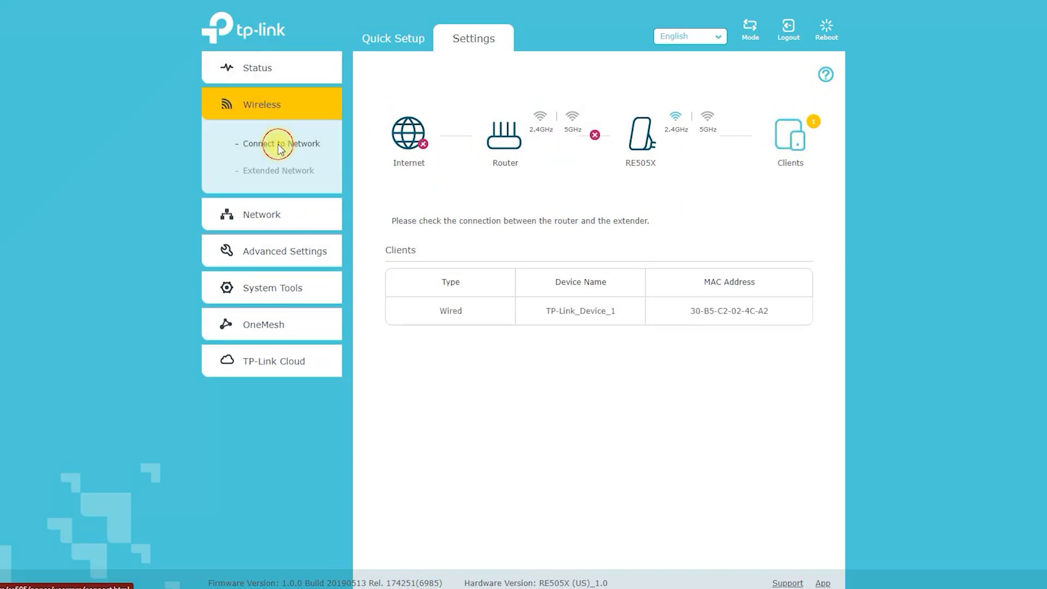
{"action": "left_click", "coordinate": [281, 143]}
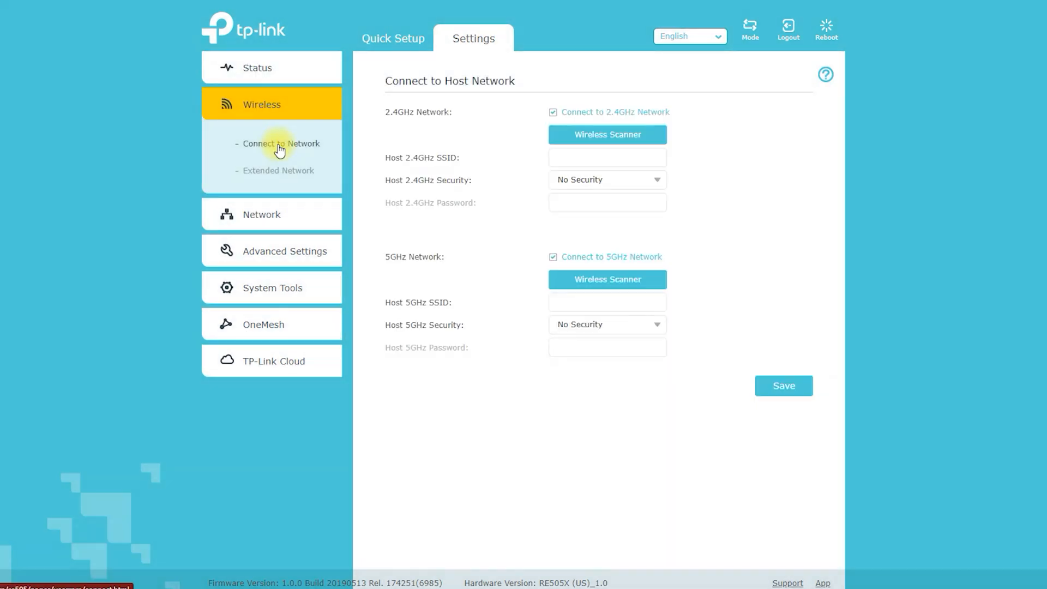
{"action": "mouse_move", "coordinate": [480, 104]}
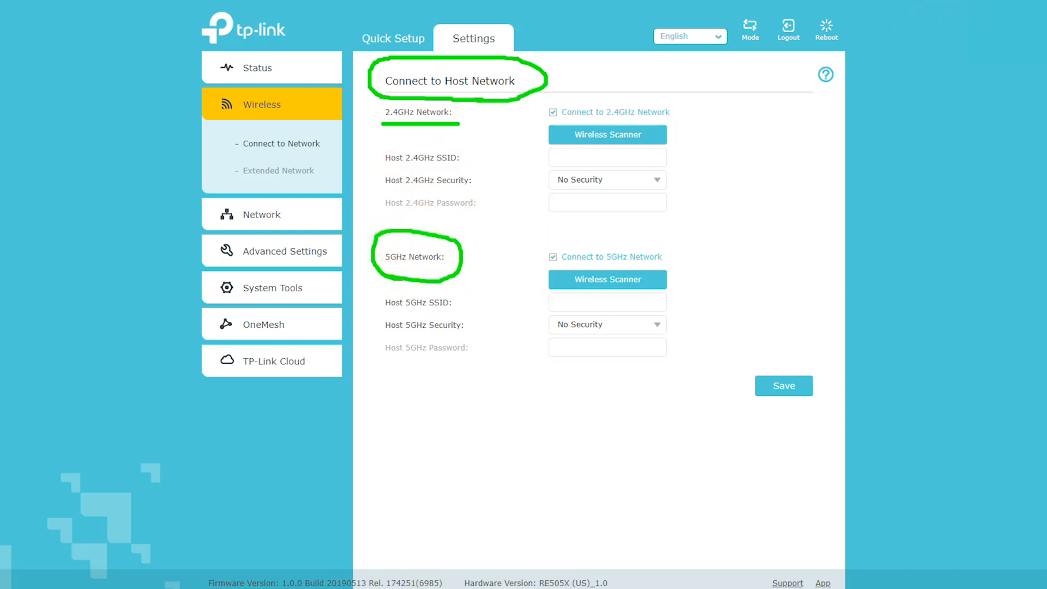
{"action": "left_click", "coordinate": [278, 171]}
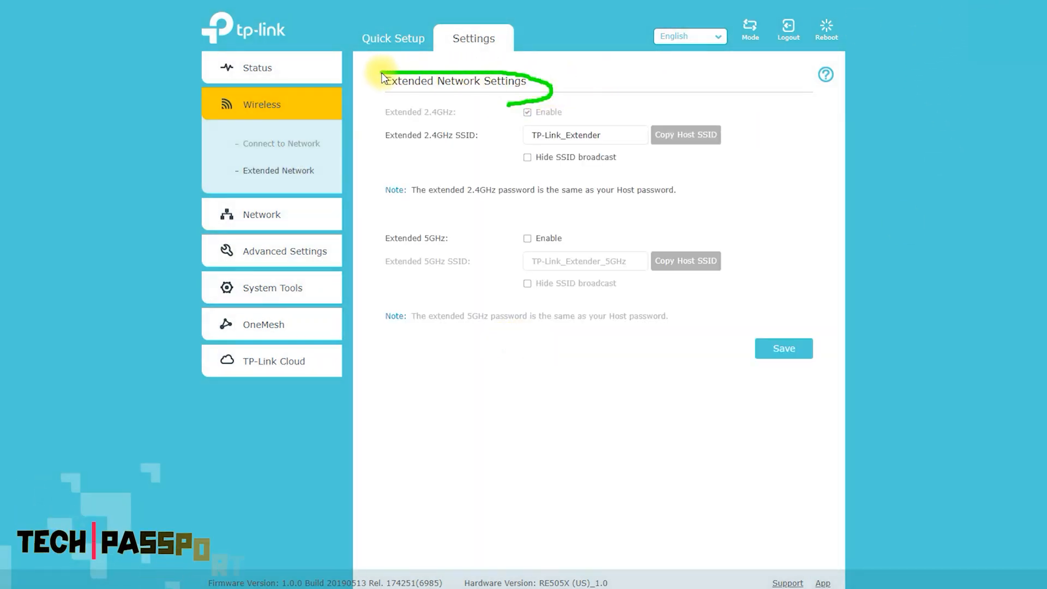
{"action": "mouse_move", "coordinate": [981, 1]}
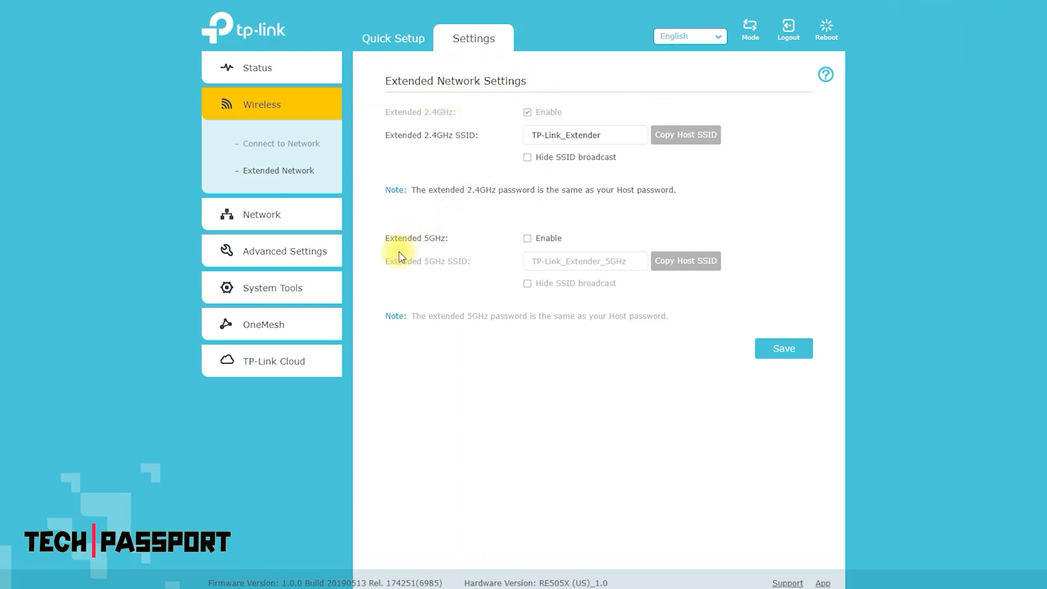
{"action": "left_click", "coordinate": [261, 140]}
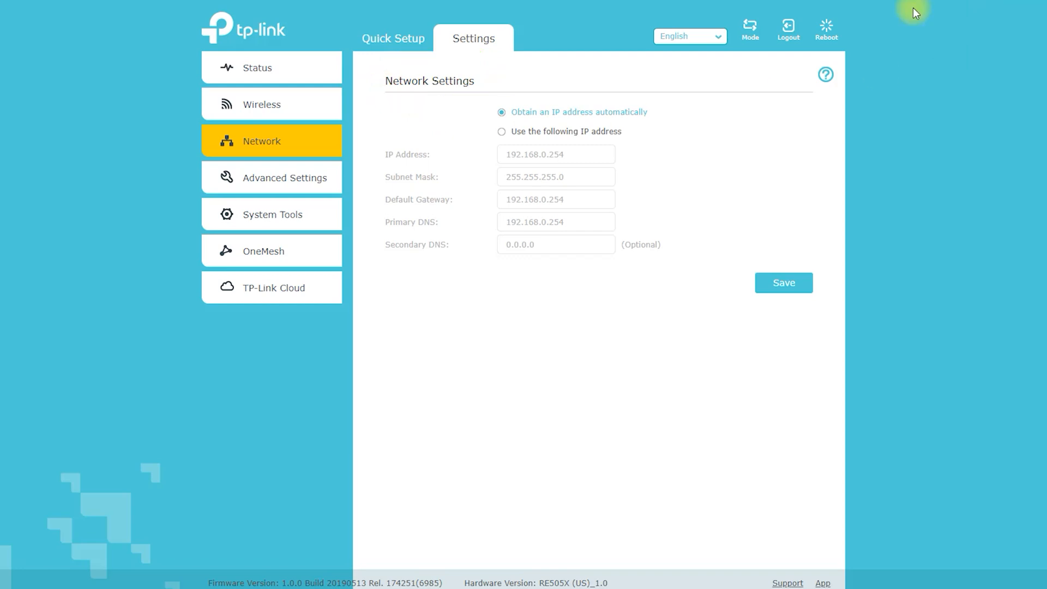
Give the extender a static IP of 10.10.10.1 with subnet mask 255.255.255.0.
{"action": "left_click", "coordinate": [502, 131]}
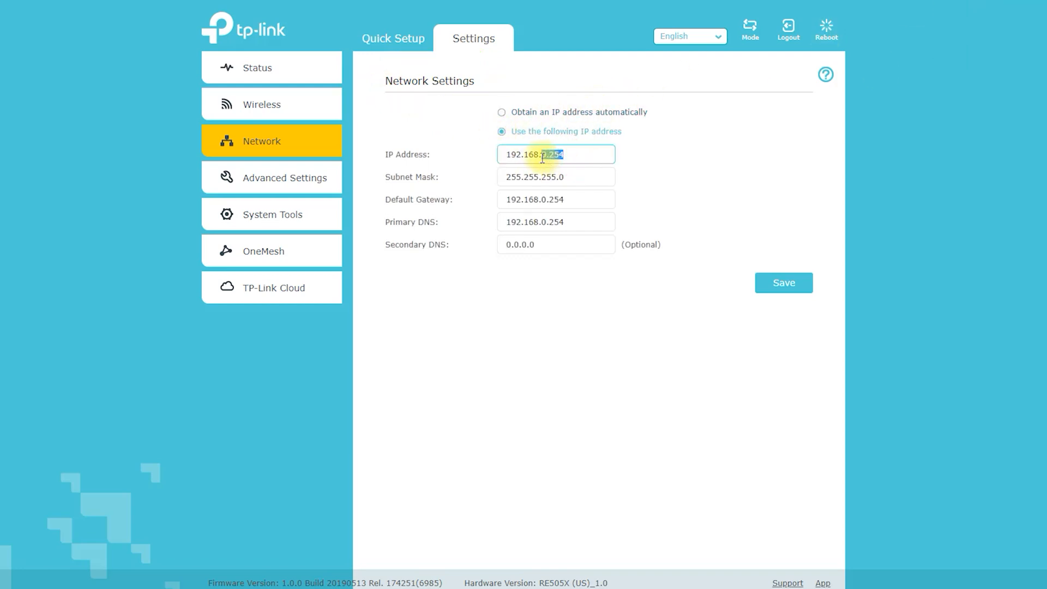
{"action": "type", "text": "10.10.10."}
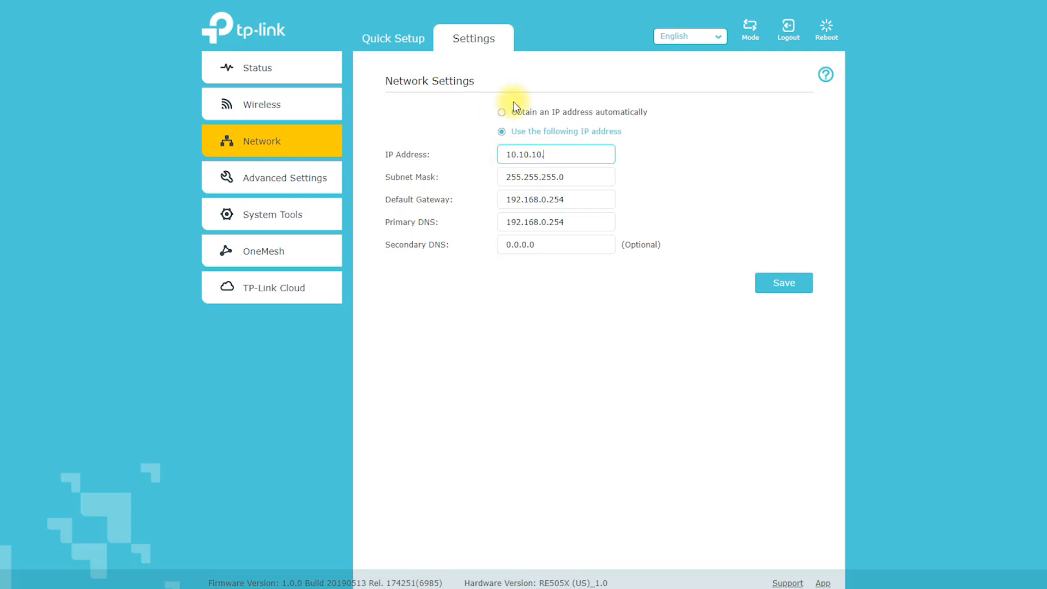
{"action": "left_click", "coordinate": [555, 176]}
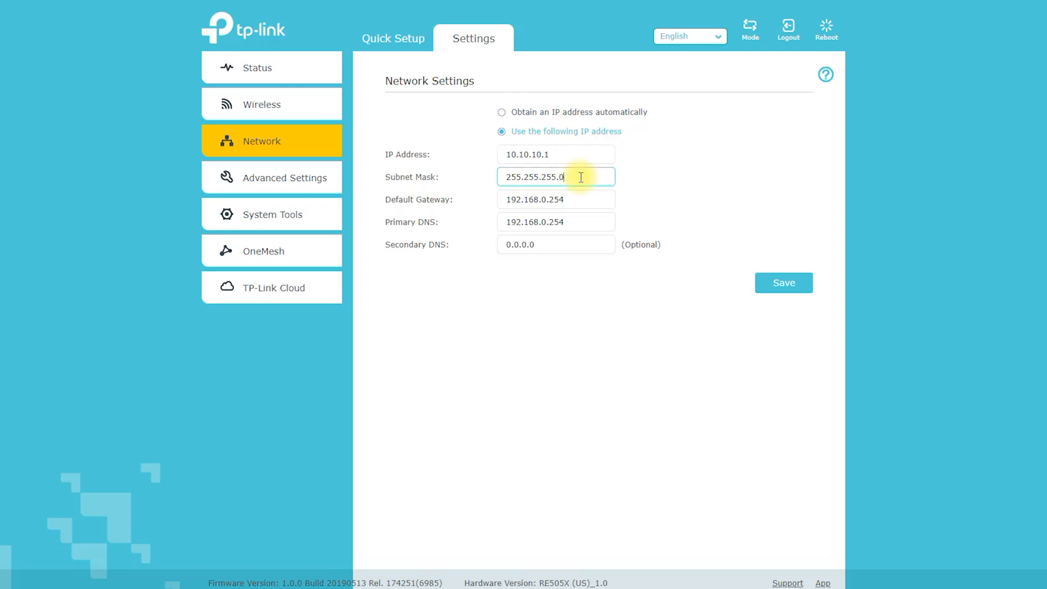
{"action": "left_click", "coordinate": [556, 199]}
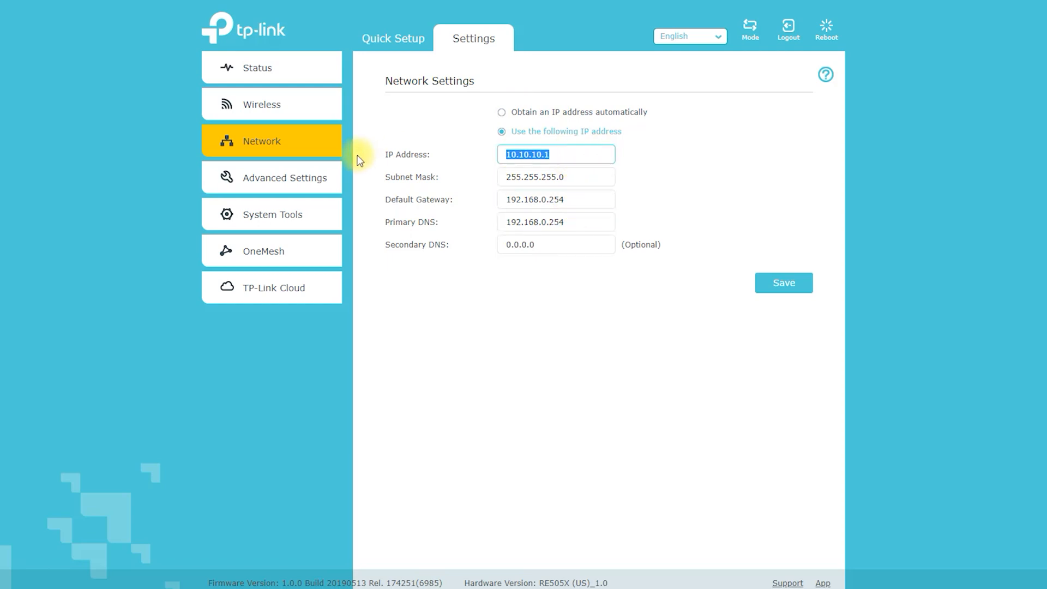
{"action": "mouse_move", "coordinate": [264, 178]}
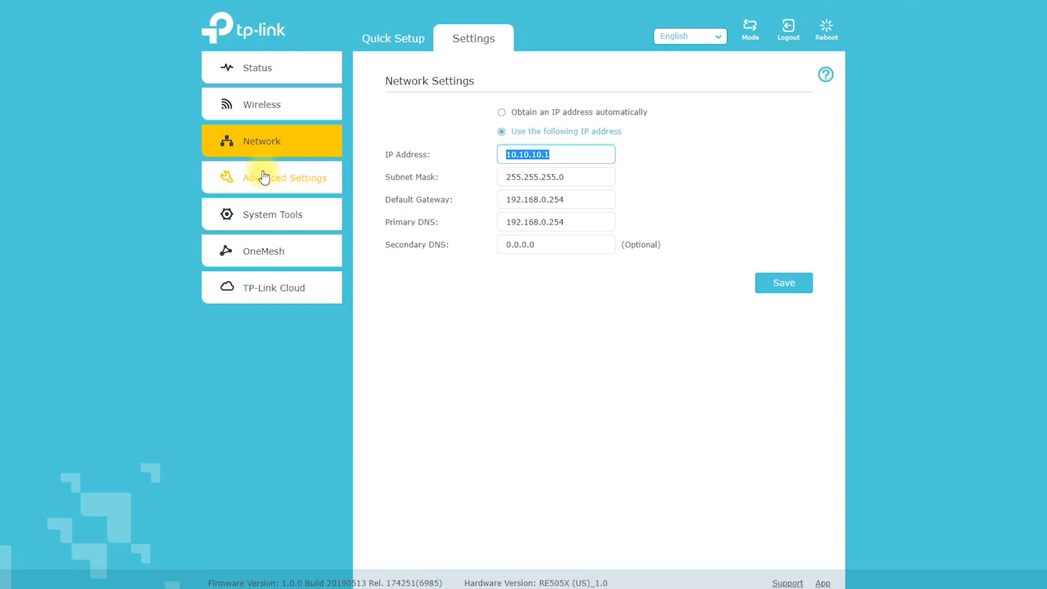
Add a Power Schedule entry turning the extender off from 21:00 to 09:00.
{"action": "left_click", "coordinate": [284, 177]}
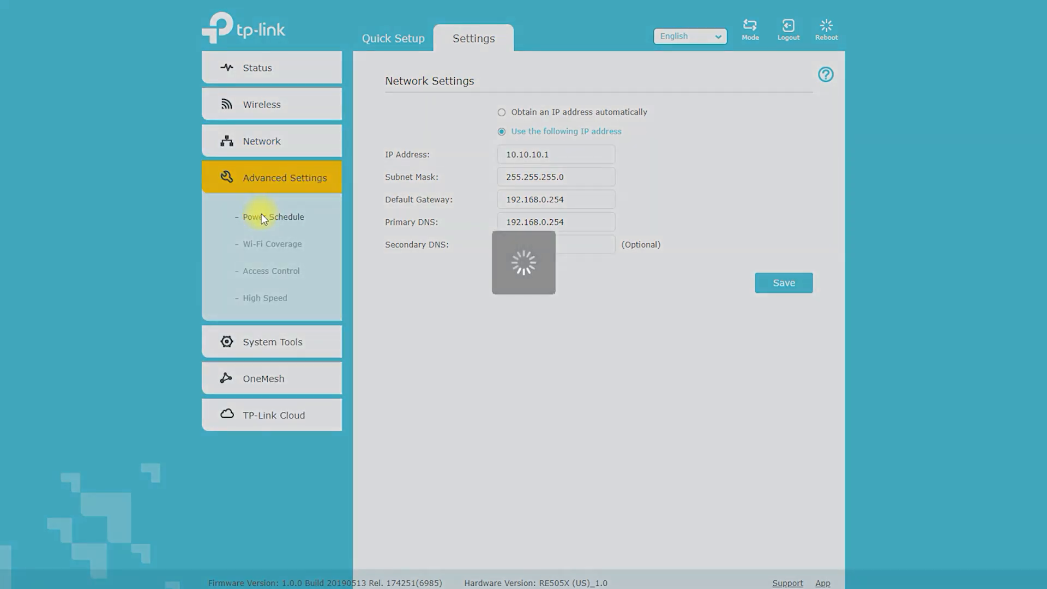
{"action": "left_click", "coordinate": [274, 217]}
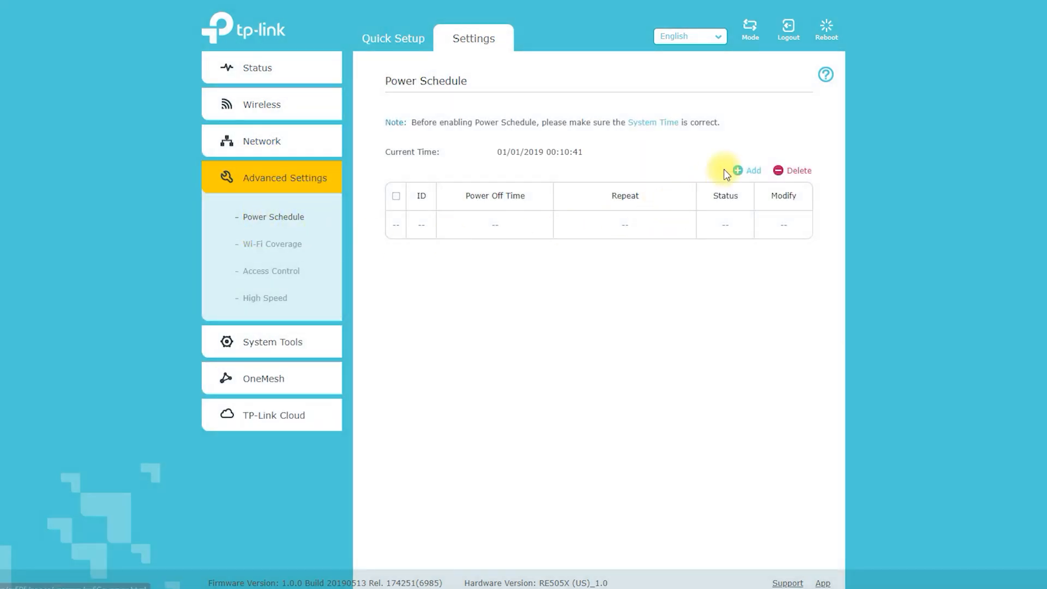
{"action": "left_click", "coordinate": [752, 170]}
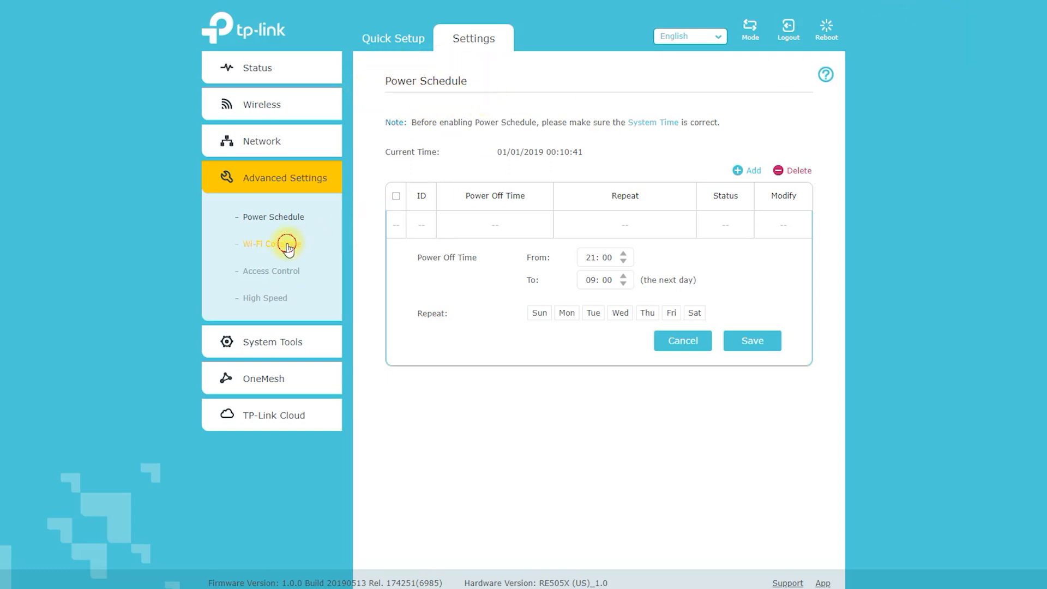
Change Wi-Fi Coverage from Maximum through Intermediate to Minimum Coverage.
{"action": "left_click", "coordinate": [271, 243]}
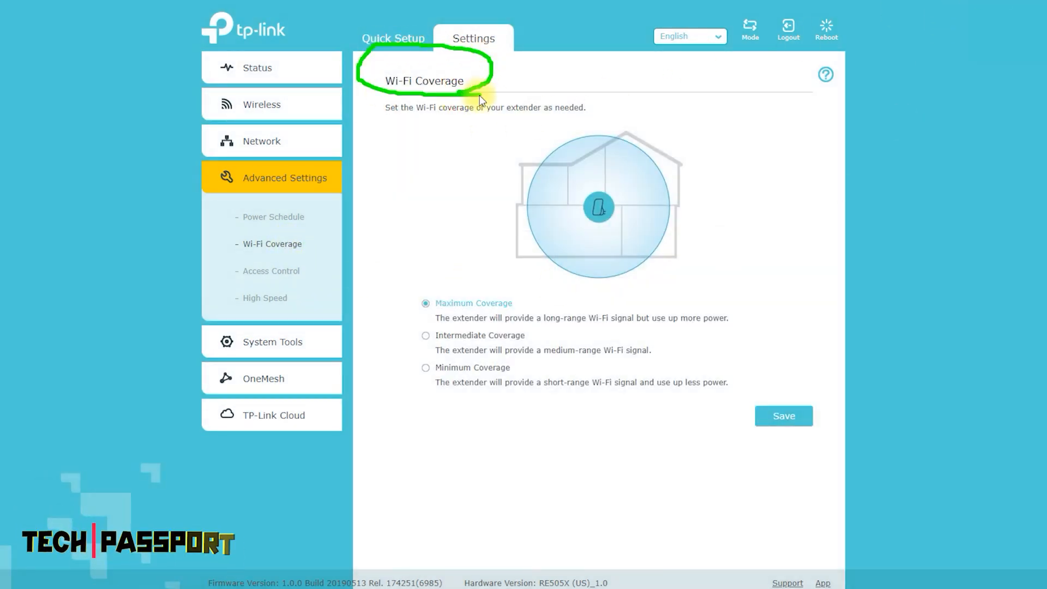
{"action": "mouse_move", "coordinate": [524, 308]}
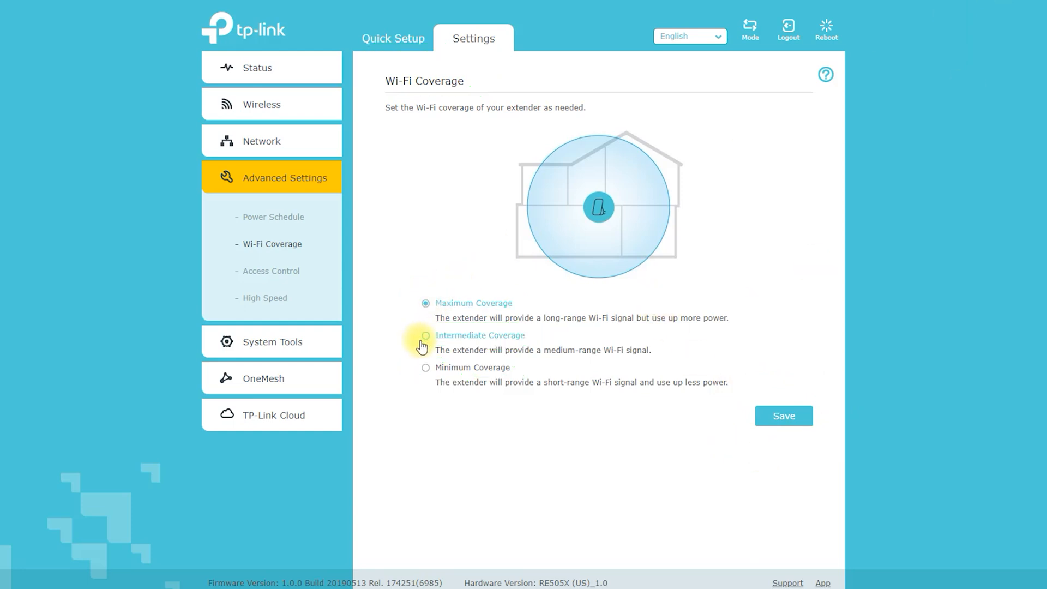
{"action": "left_click", "coordinate": [426, 335]}
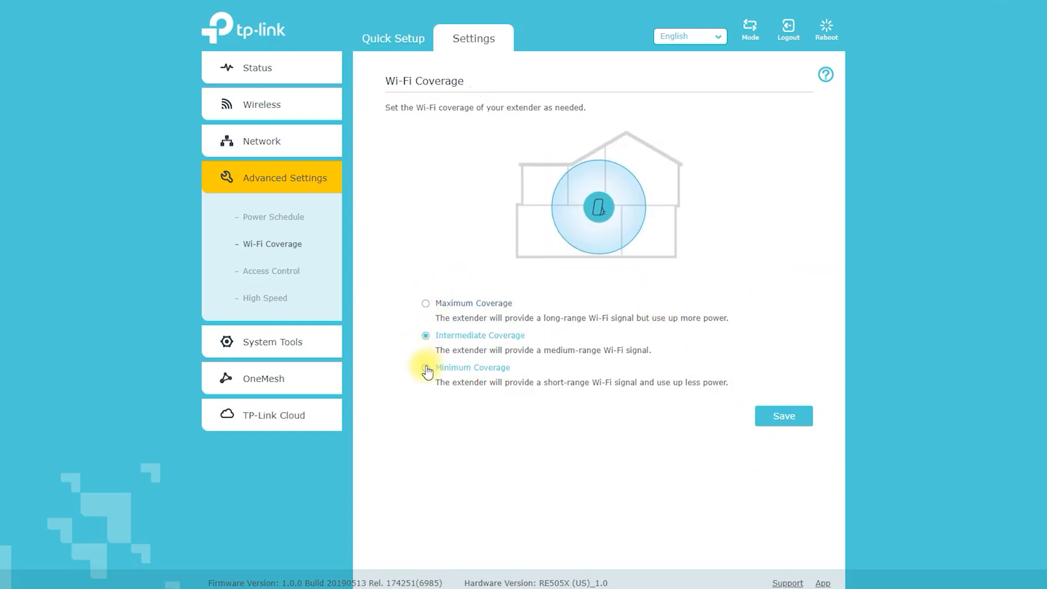
{"action": "left_click", "coordinate": [426, 372]}
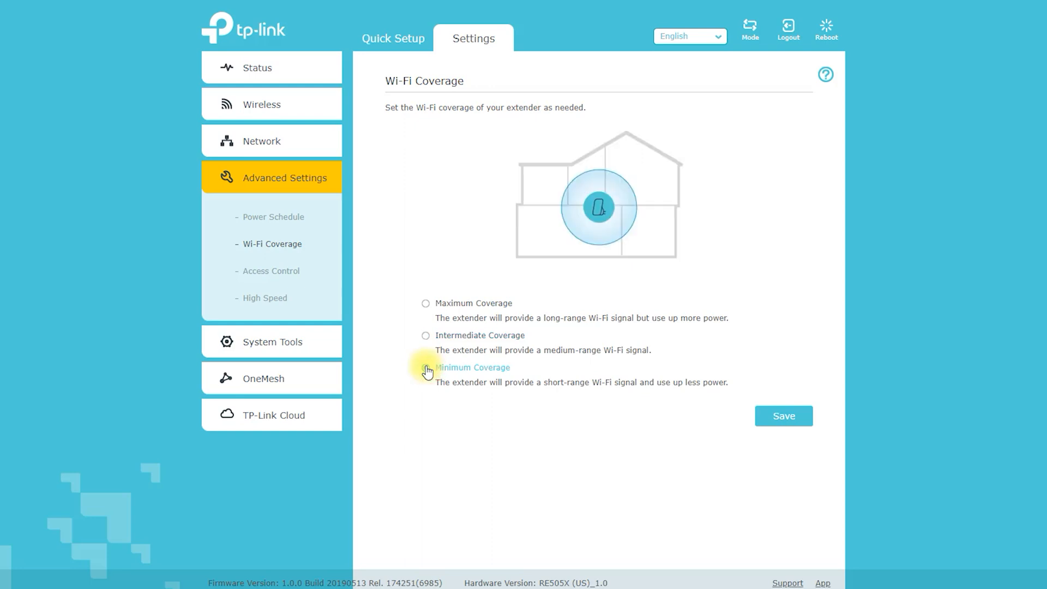
{"action": "left_click", "coordinate": [425, 367]}
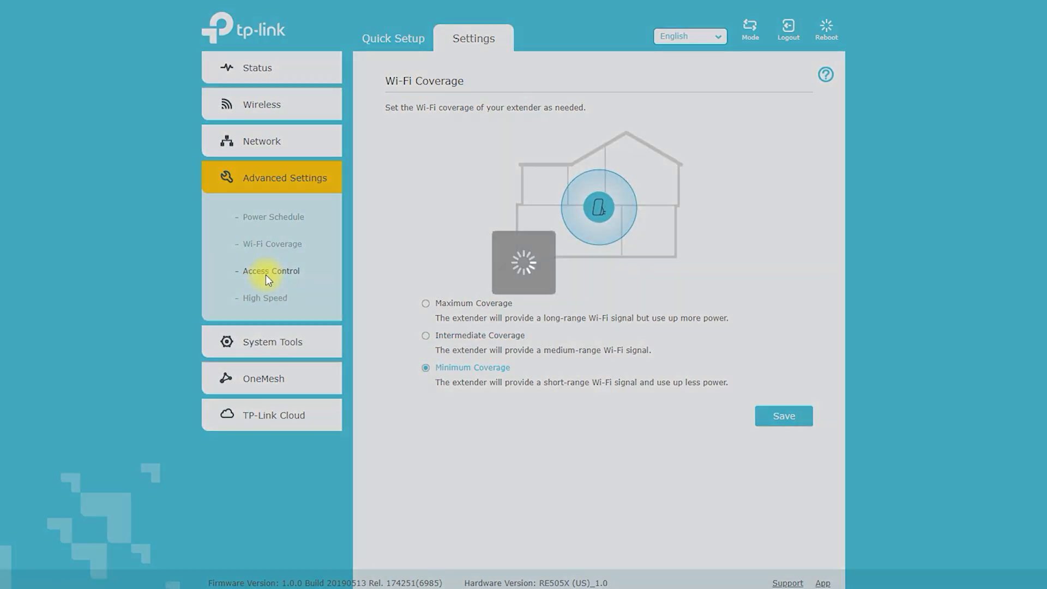
View Access Control, then the High Speed page reporting High Speed unavailable.
{"action": "left_click", "coordinate": [271, 271]}
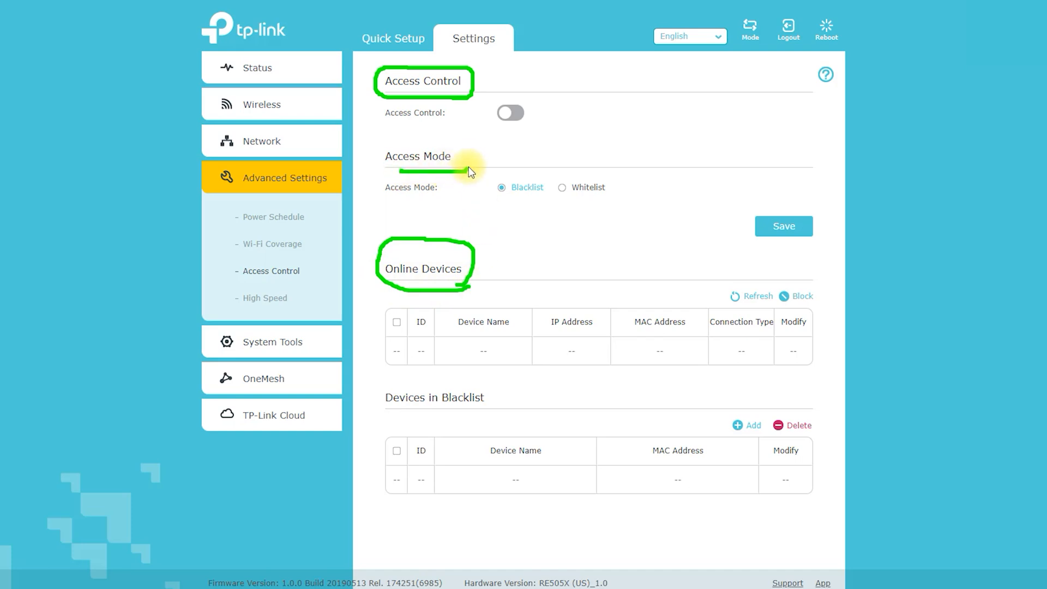
{"action": "mouse_move", "coordinate": [463, 419]}
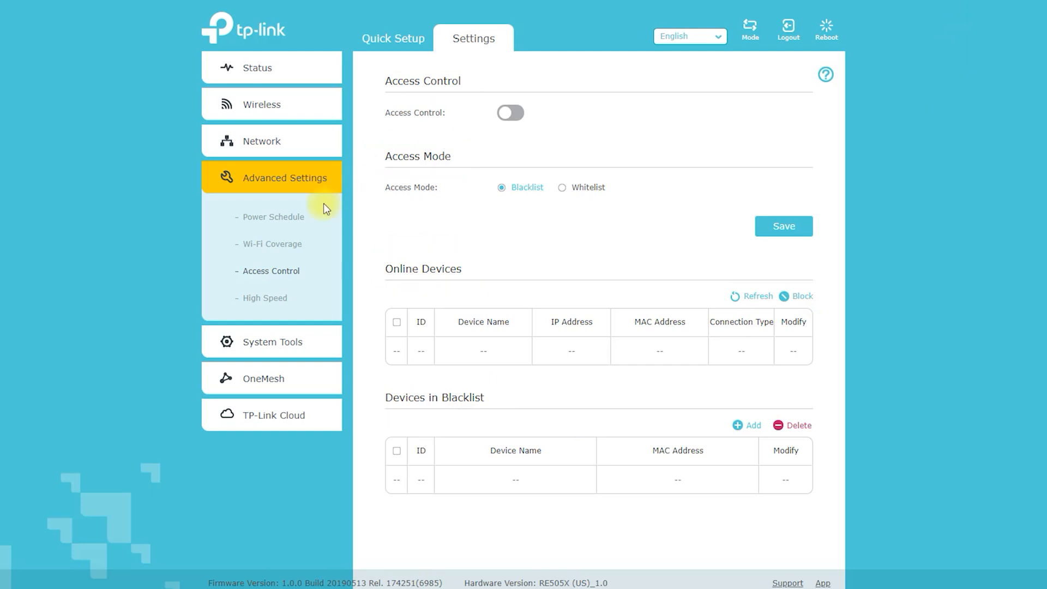
{"action": "left_click", "coordinate": [265, 298]}
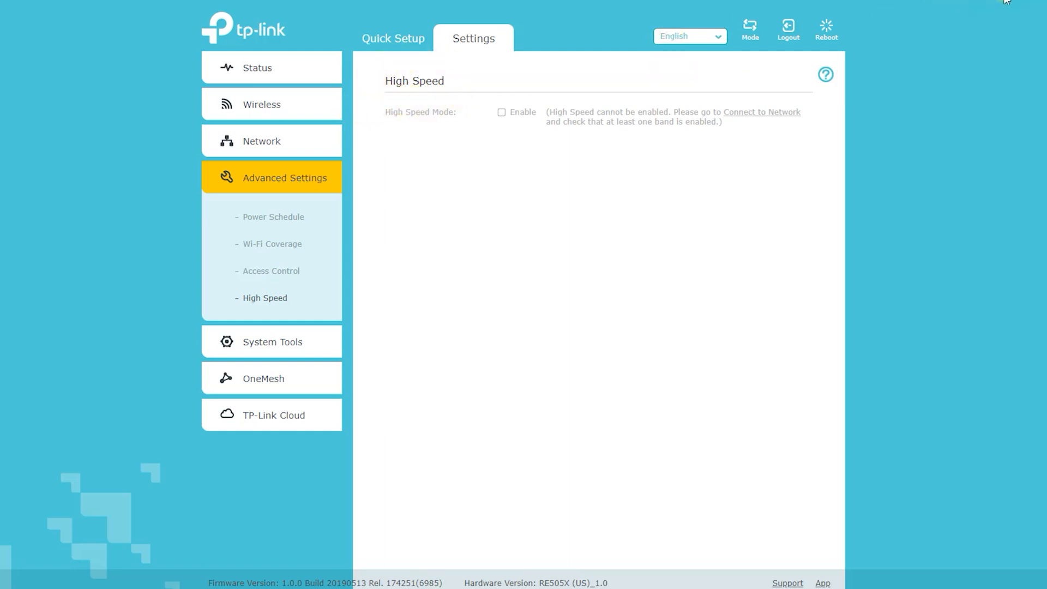
View System Tools Time Settings, then LED Control with LED on and Night Mode off.
{"action": "left_click", "coordinate": [272, 342]}
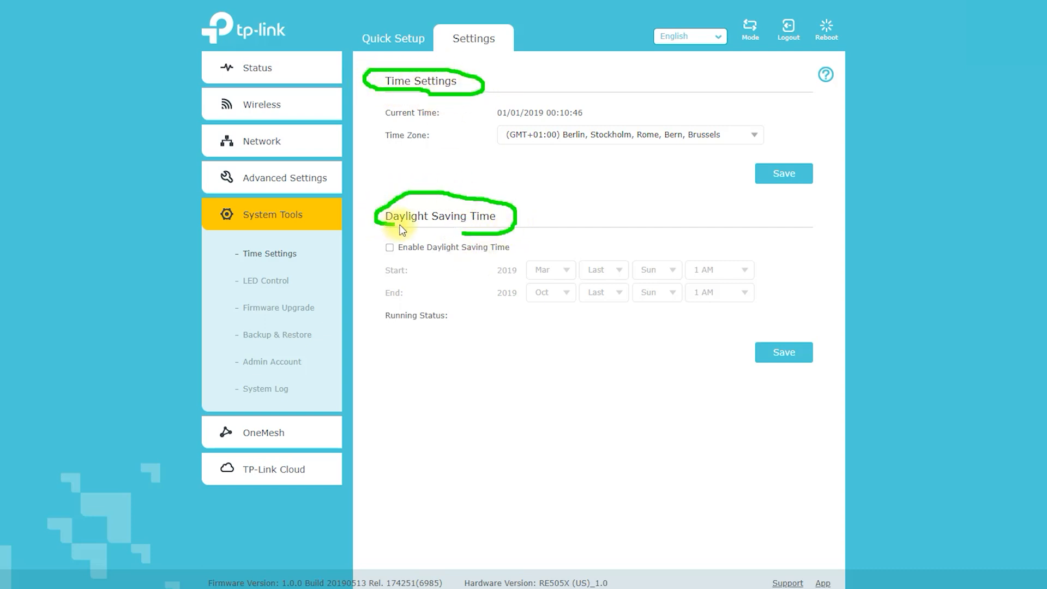
{"action": "mouse_move", "coordinate": [940, 25]}
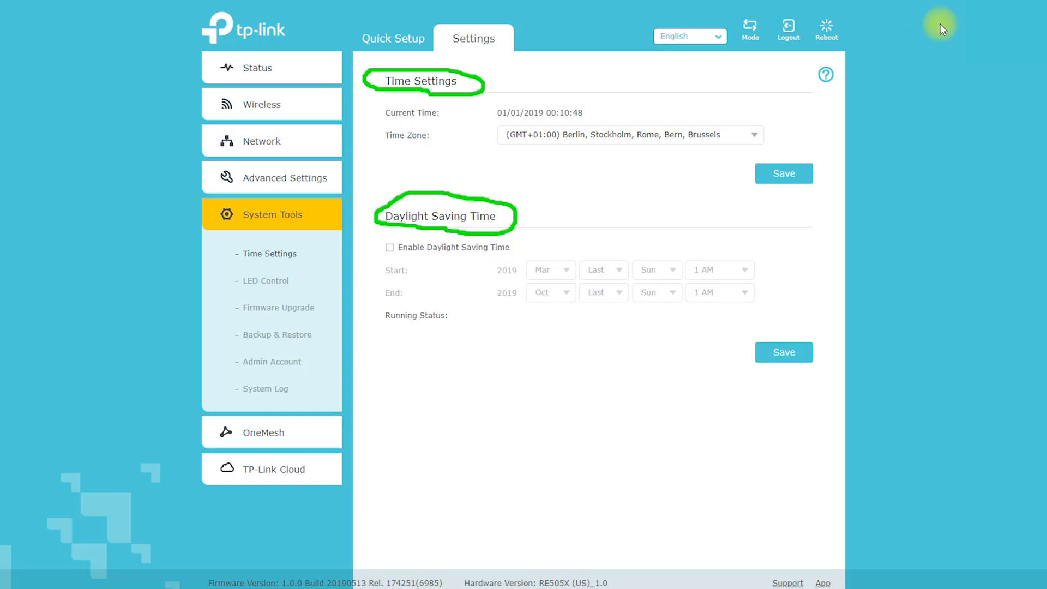
{"action": "left_click", "coordinate": [265, 279]}
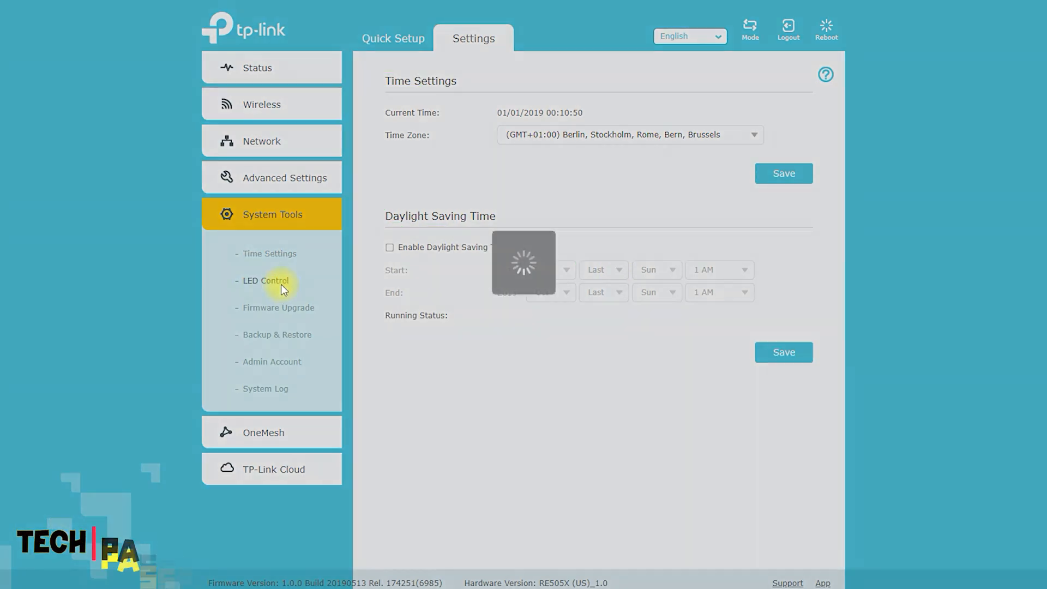
{"action": "left_click", "coordinate": [265, 280]}
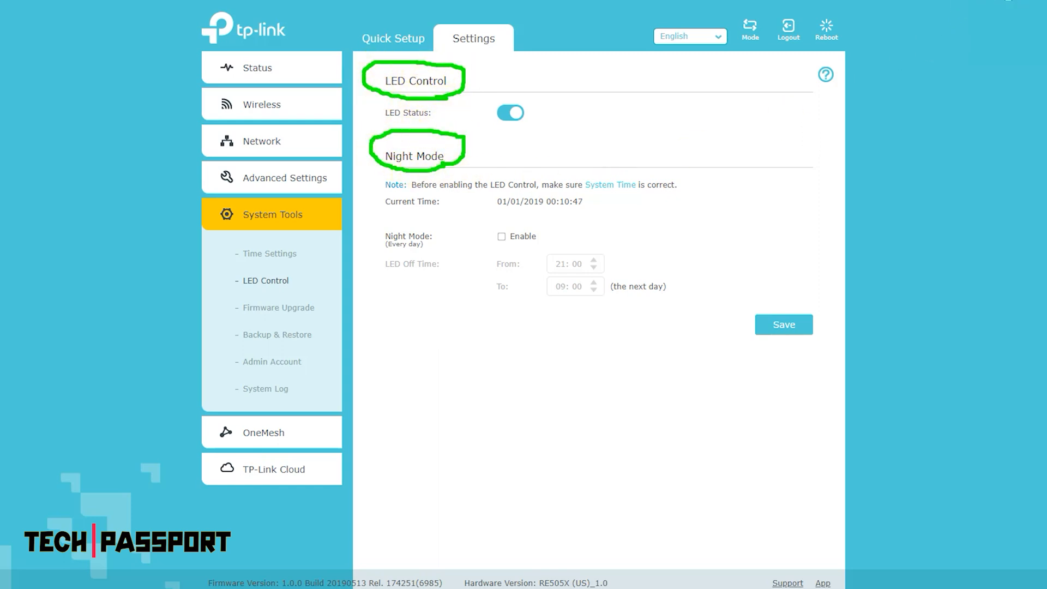
Browse System Tools' Firmware Upgrade and Backup & Restore pages, finishing on Admin Account.
{"action": "left_click", "coordinate": [277, 307]}
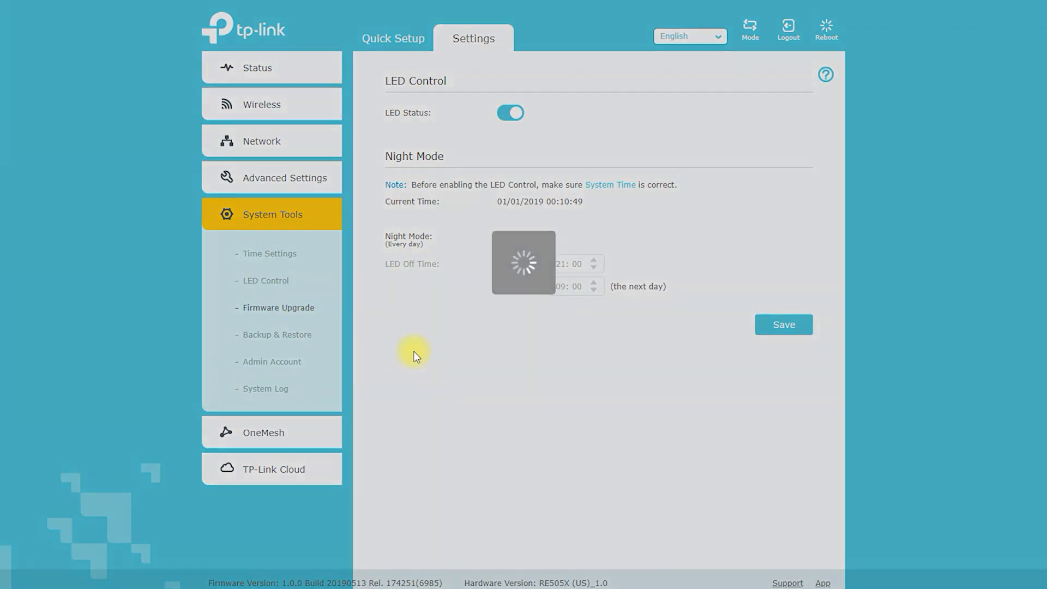
{"action": "left_click", "coordinate": [279, 307]}
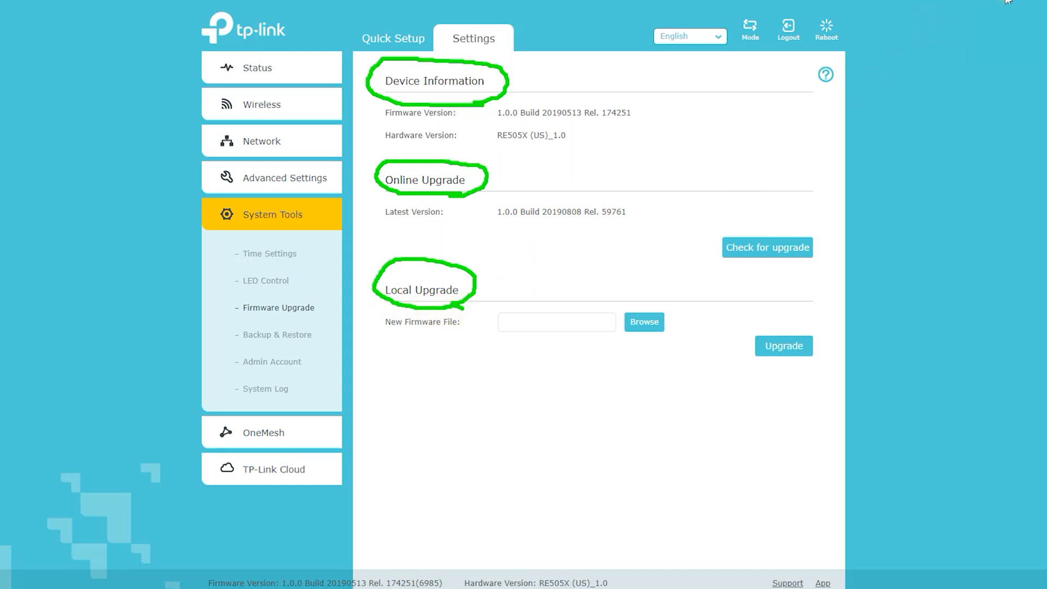
{"action": "left_click", "coordinate": [766, 247]}
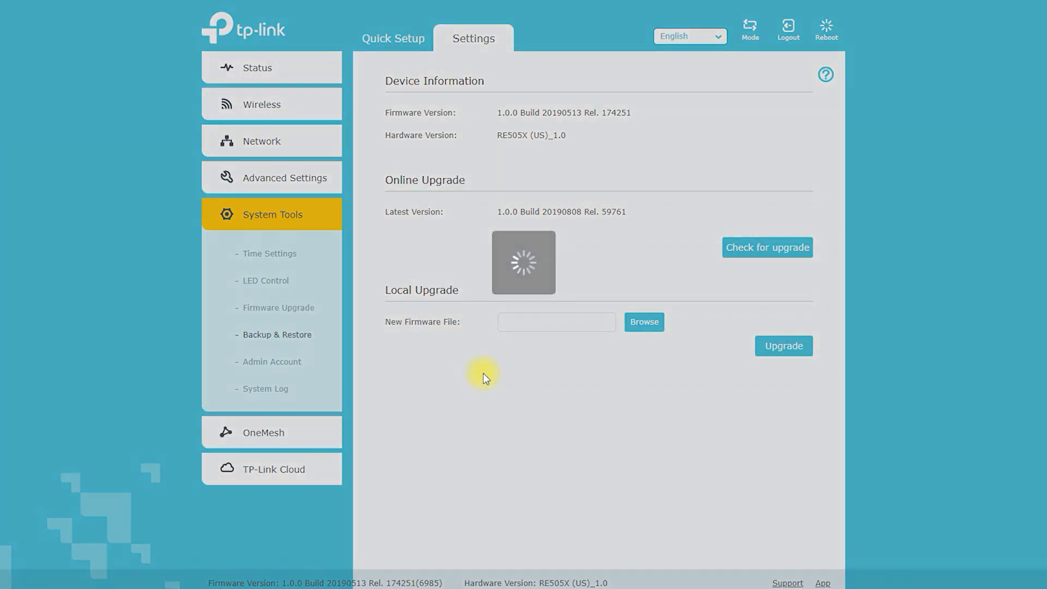
{"action": "left_click", "coordinate": [277, 334]}
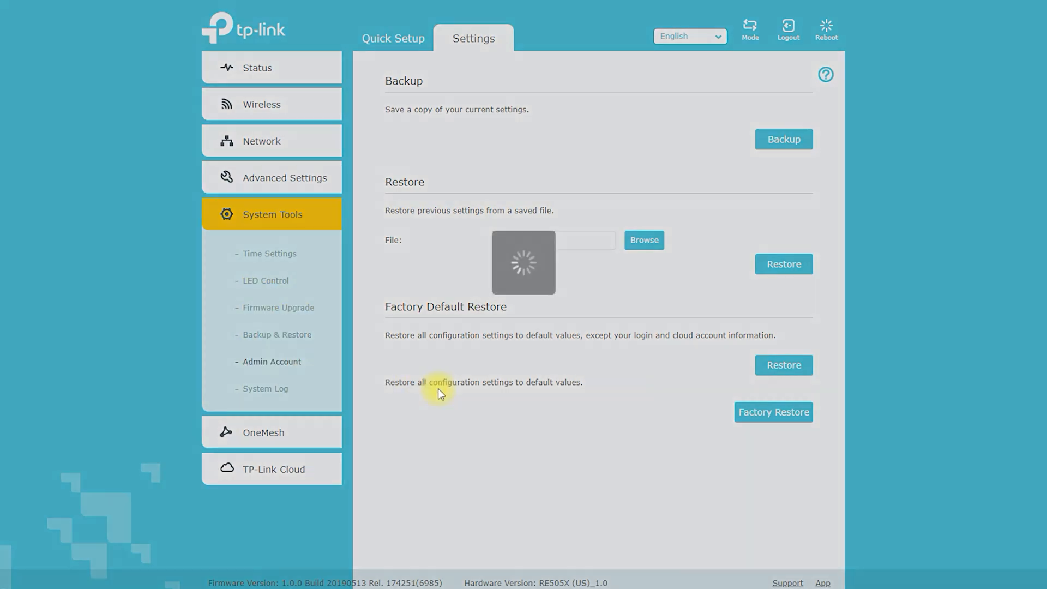
{"action": "left_click", "coordinate": [271, 361]}
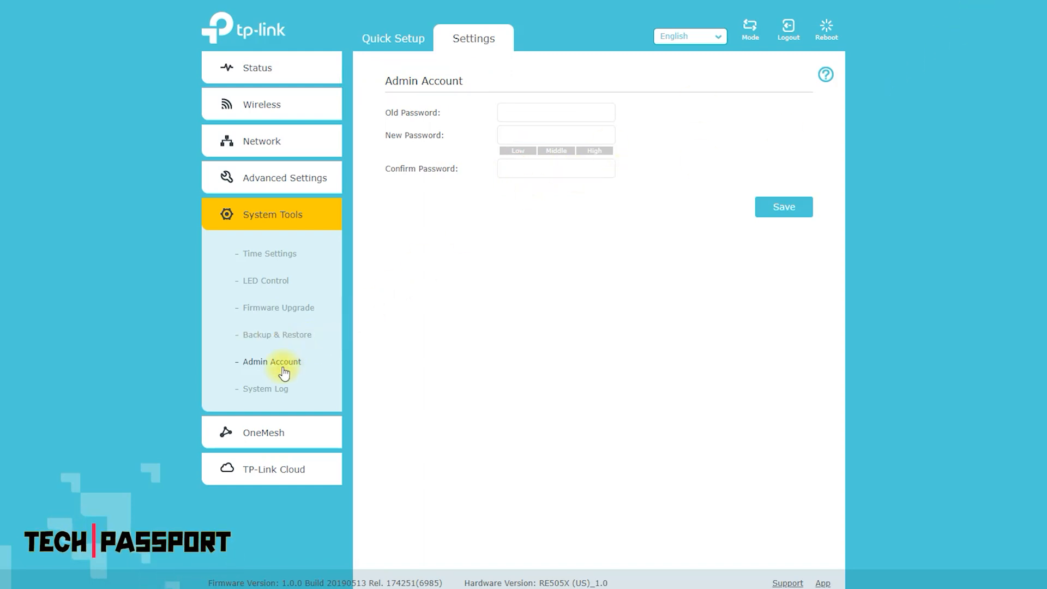
View the OneMesh page, where Join OneMesh is off for lack of router support.
{"action": "left_click", "coordinate": [264, 388]}
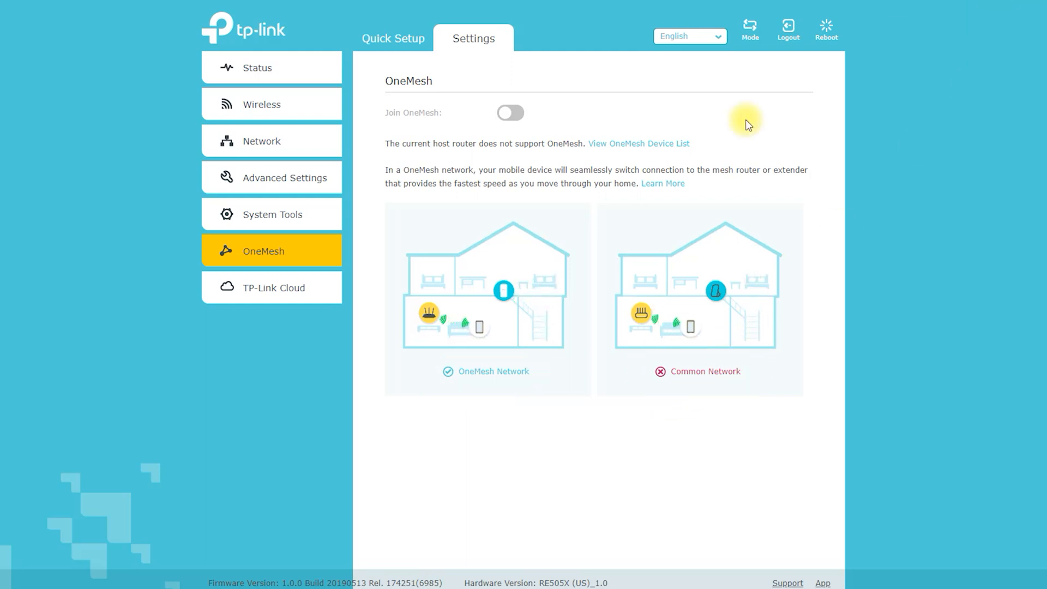
View the TP-Link Cloud page showing Device Offline with troubleshooting steps.
{"action": "left_click", "coordinate": [273, 288]}
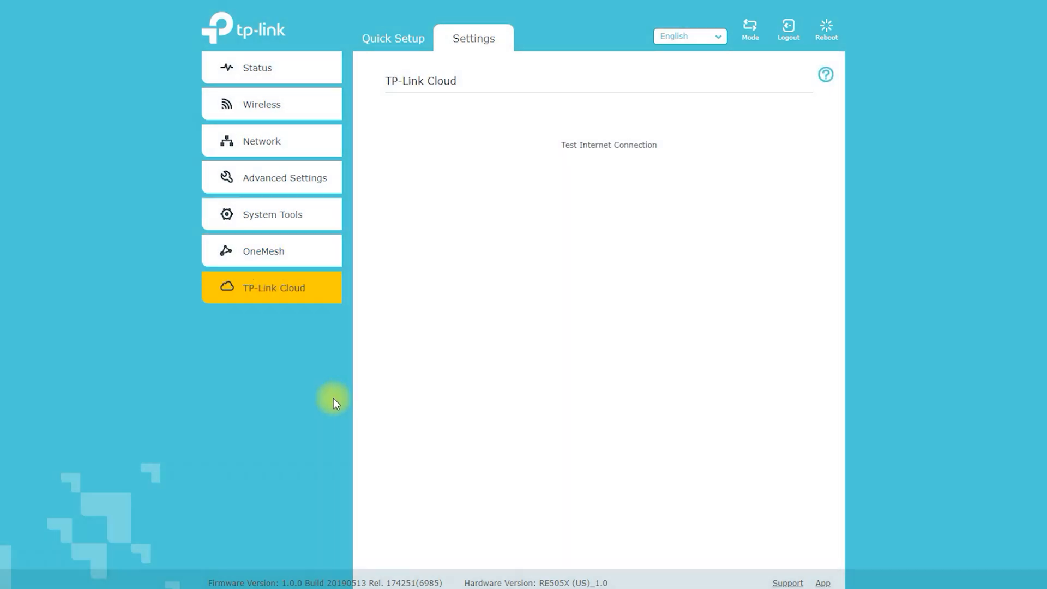
{"action": "left_click", "coordinate": [609, 145]}
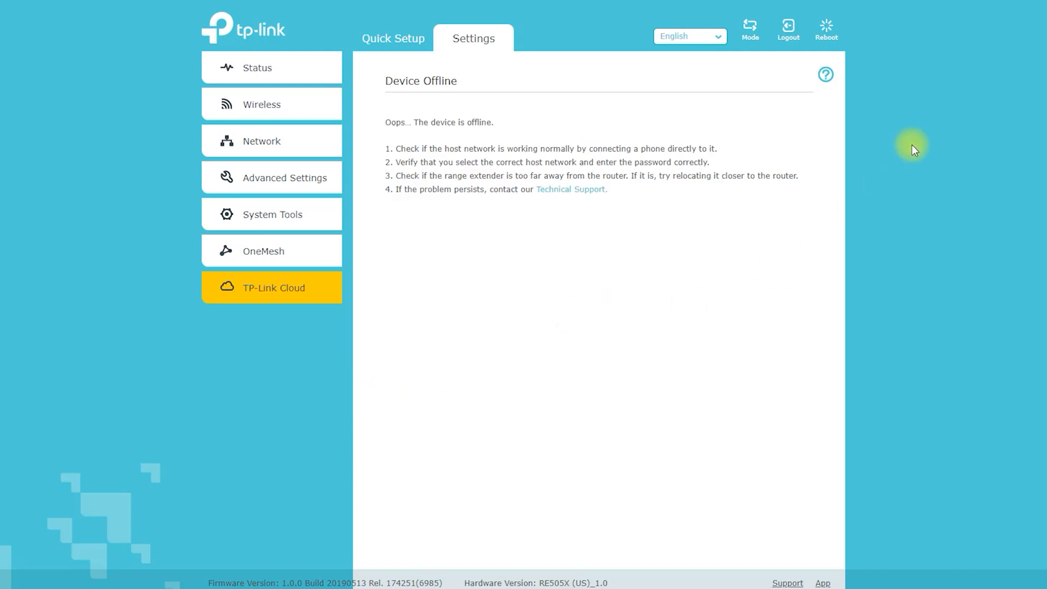
{"action": "mouse_move", "coordinate": [805, 61]}
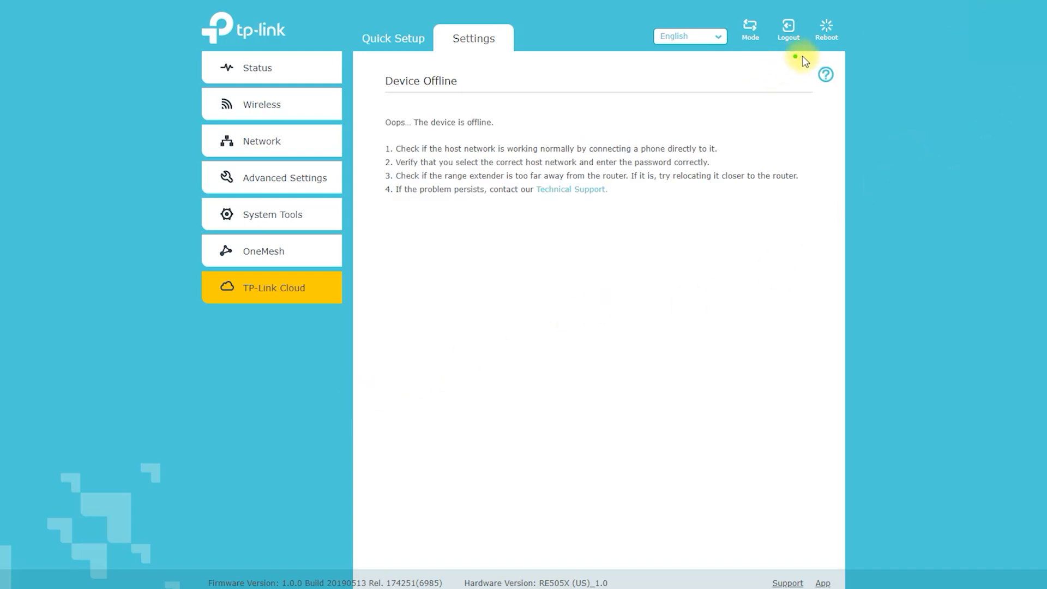
{"action": "mouse_move", "coordinate": [784, 140]}
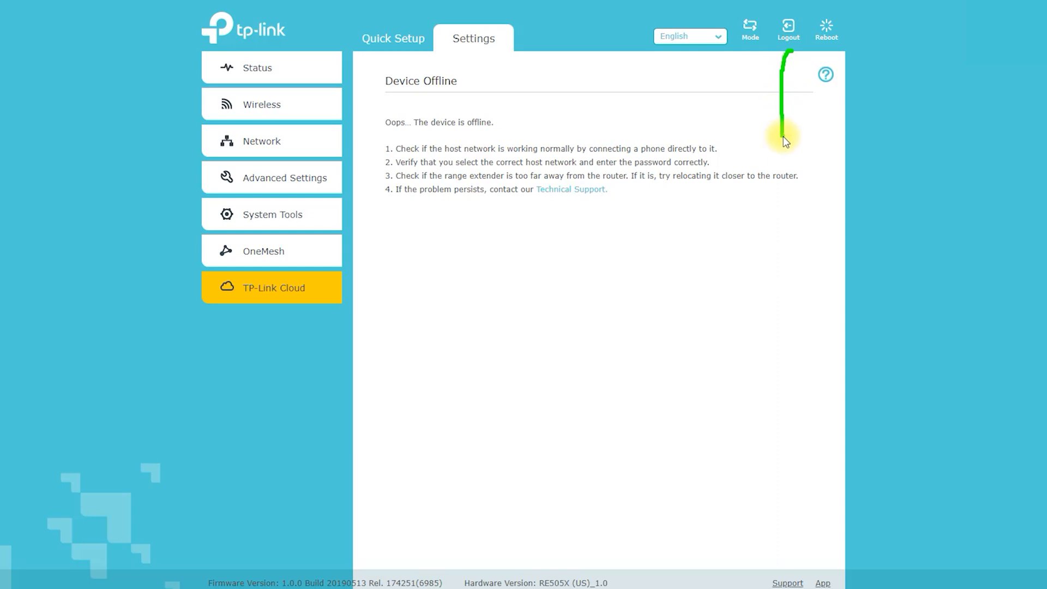
{"action": "mouse_move", "coordinate": [826, 54]}
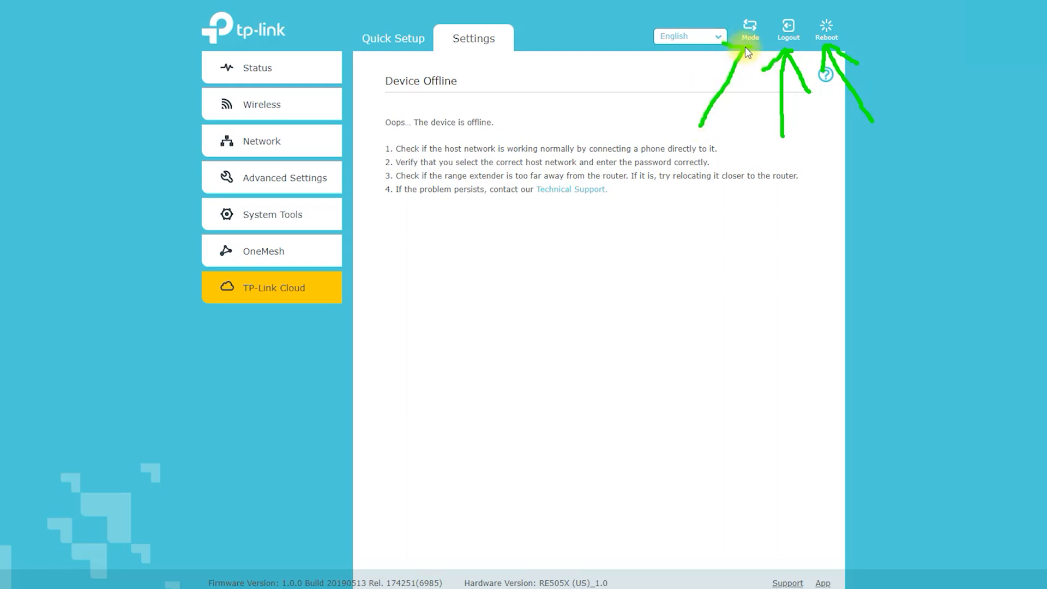
{"action": "mouse_move", "coordinate": [982, 19]}
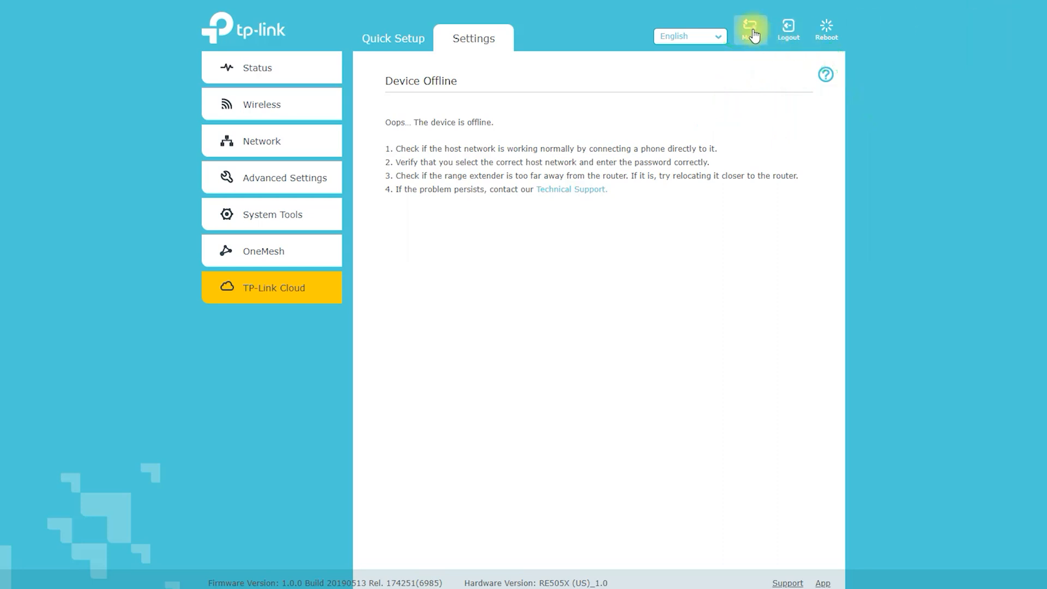
Close Mode Selection leaving Repeater mode unchanged, then bring up the logout confirmation.
{"action": "left_click", "coordinate": [749, 29]}
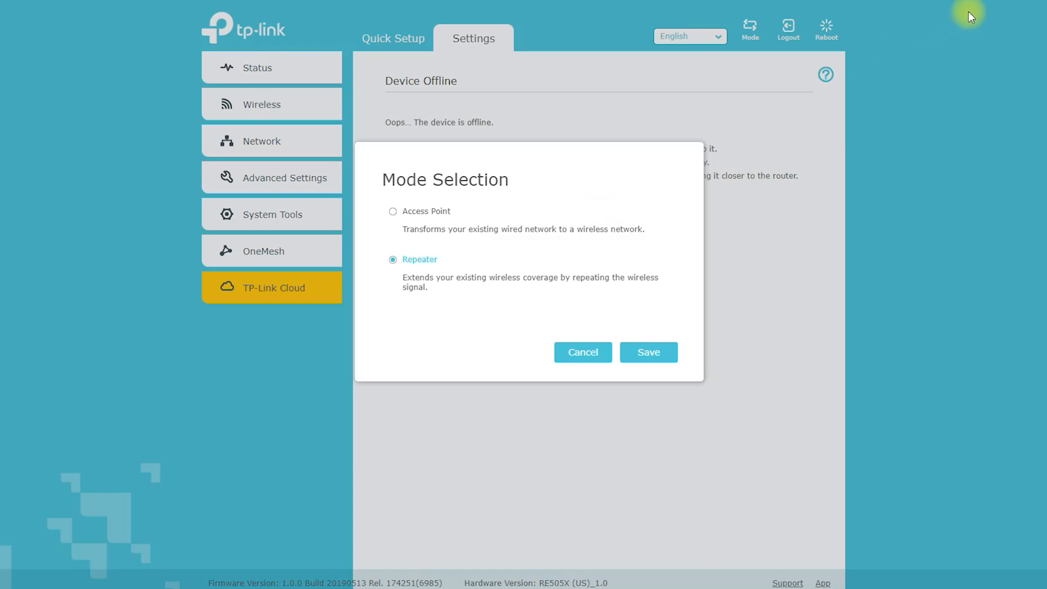
{"action": "mouse_move", "coordinate": [467, 208]}
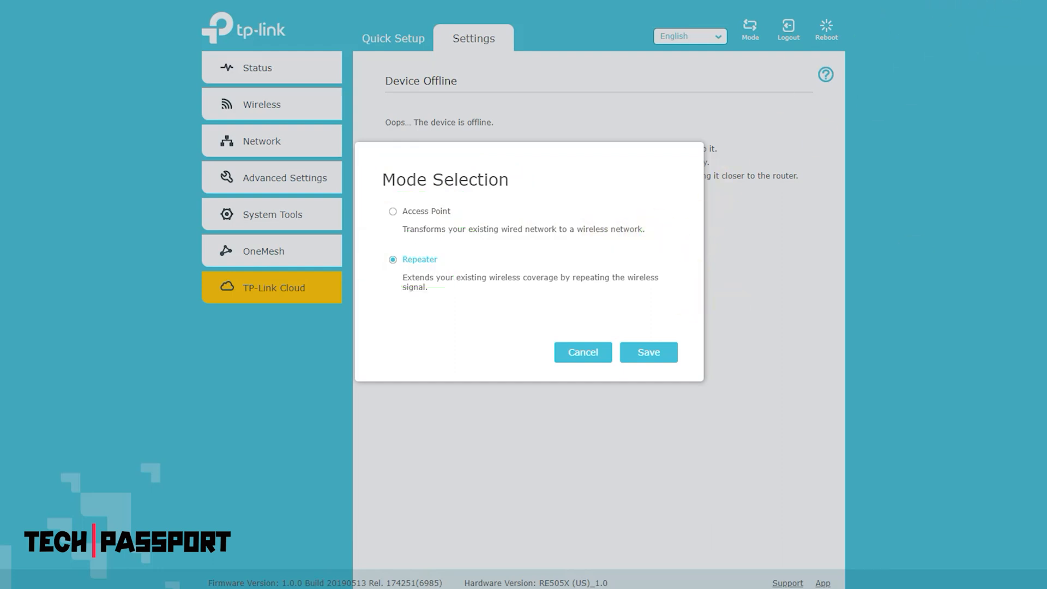
{"action": "left_click", "coordinate": [582, 352]}
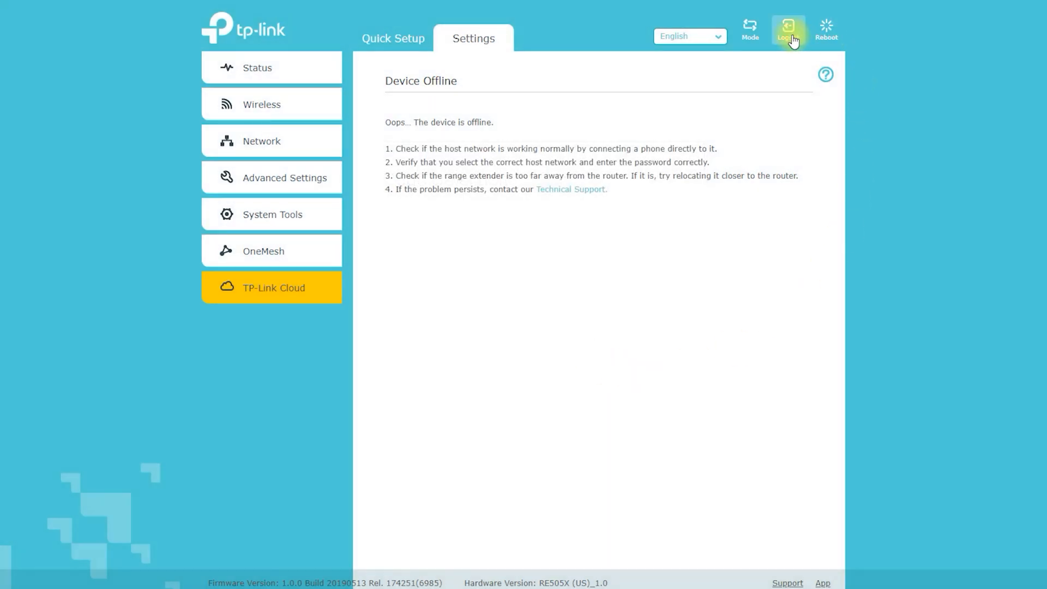
{"action": "left_click", "coordinate": [788, 30]}
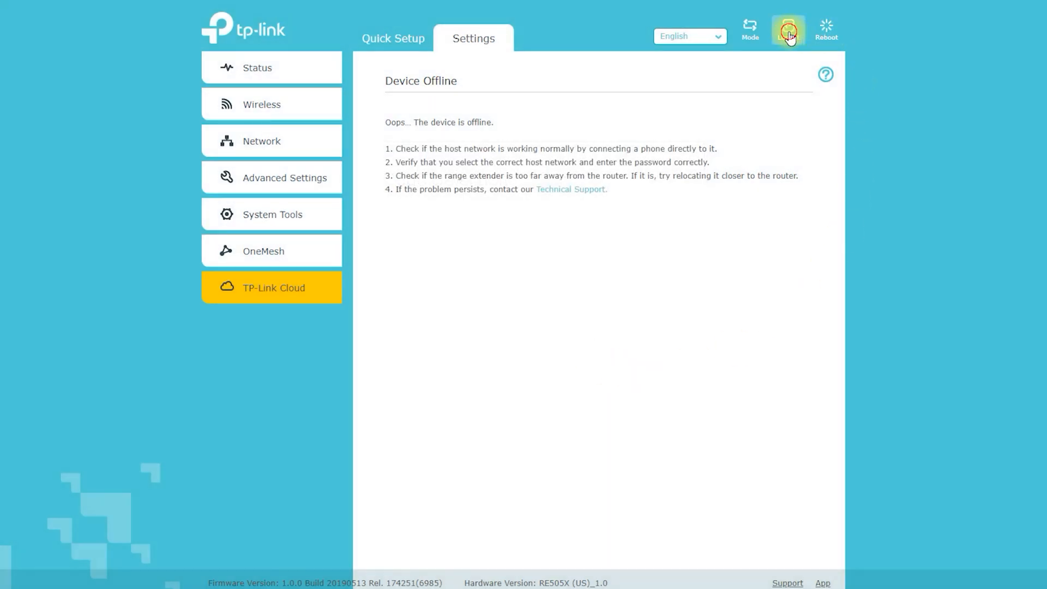
{"action": "left_click", "coordinate": [788, 30]}
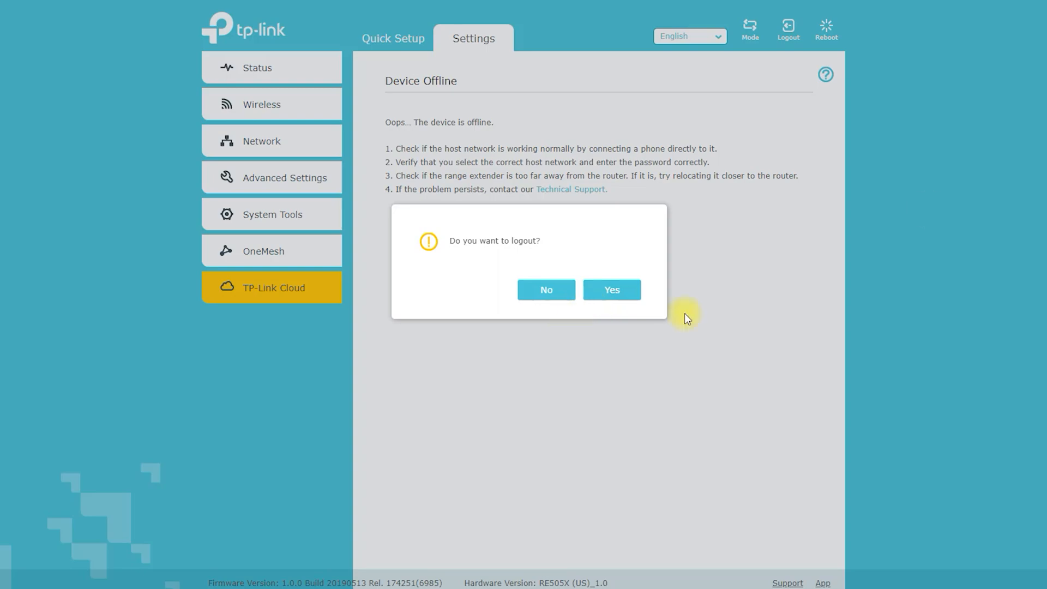